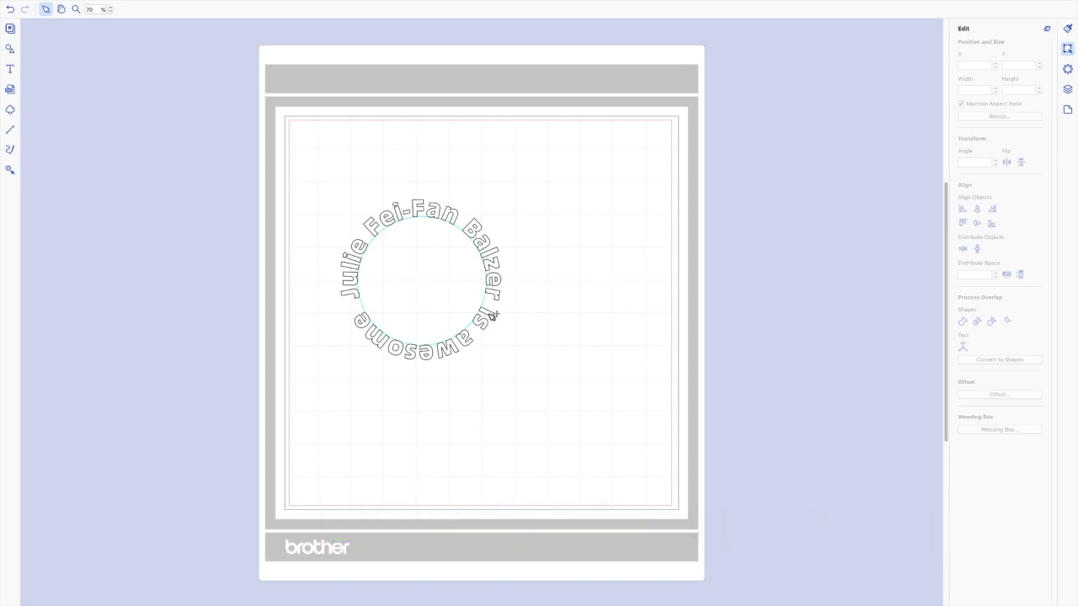
mouse_move(10, 47)
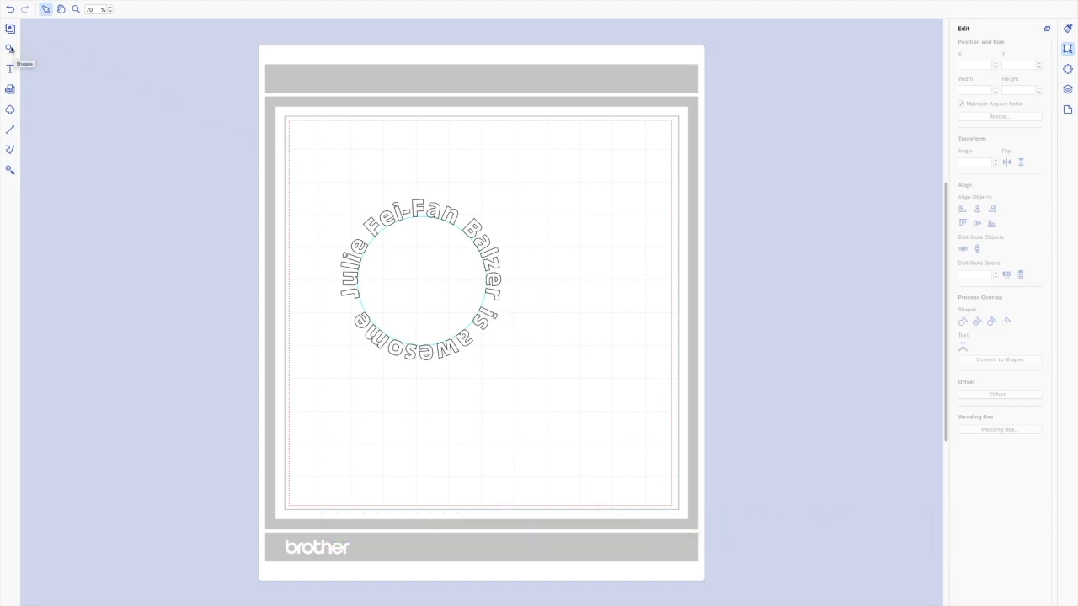
- Add a circle from the basic shapes and move the finished sample design off the mat
left_click(10, 49)
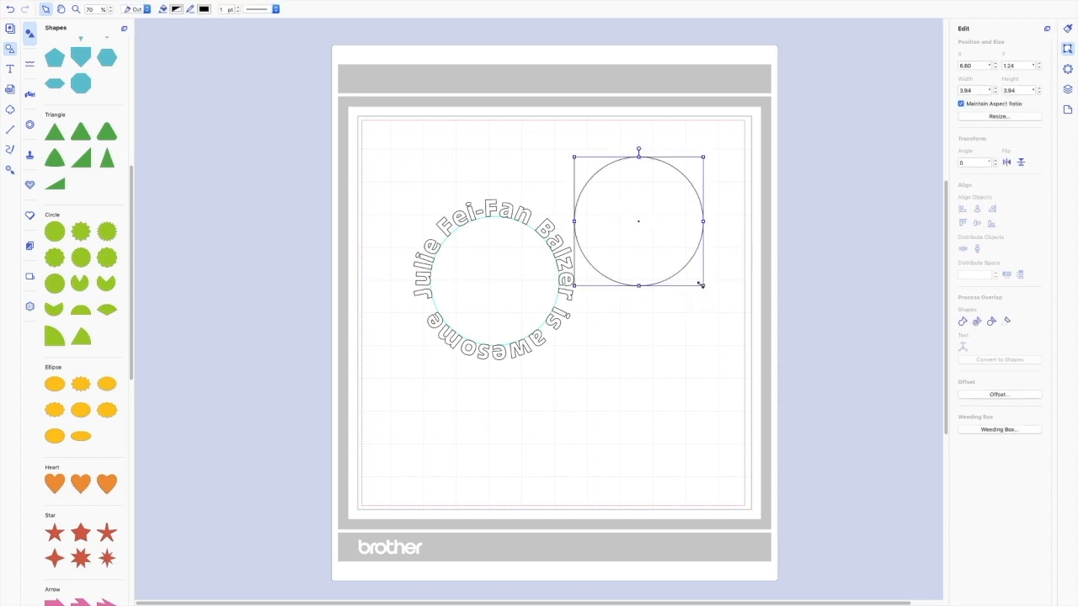
left_click_drag(704, 285, 721, 305)
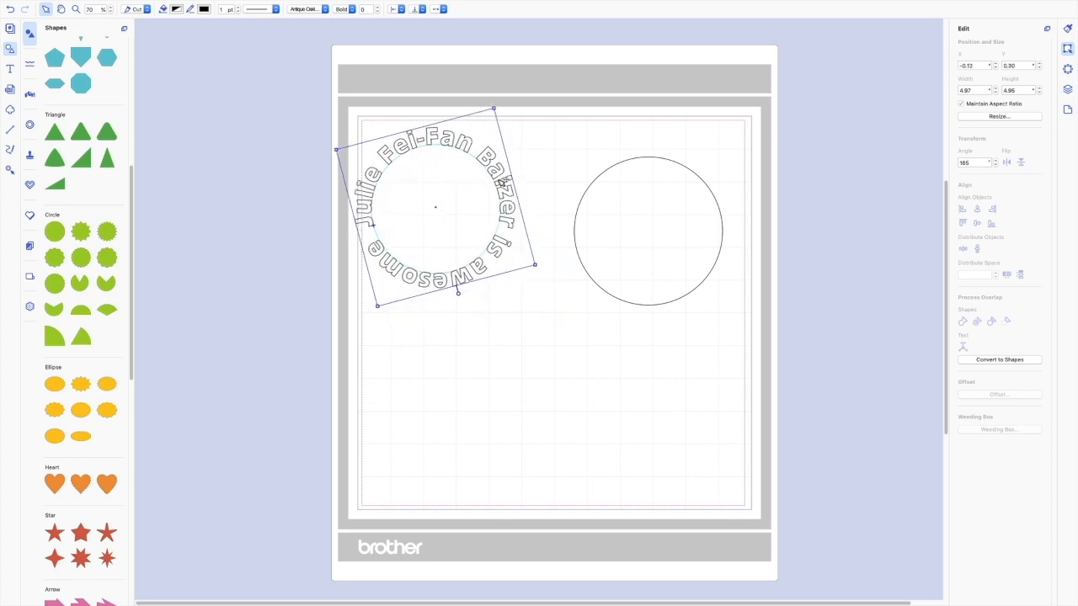
left_click(647, 229)
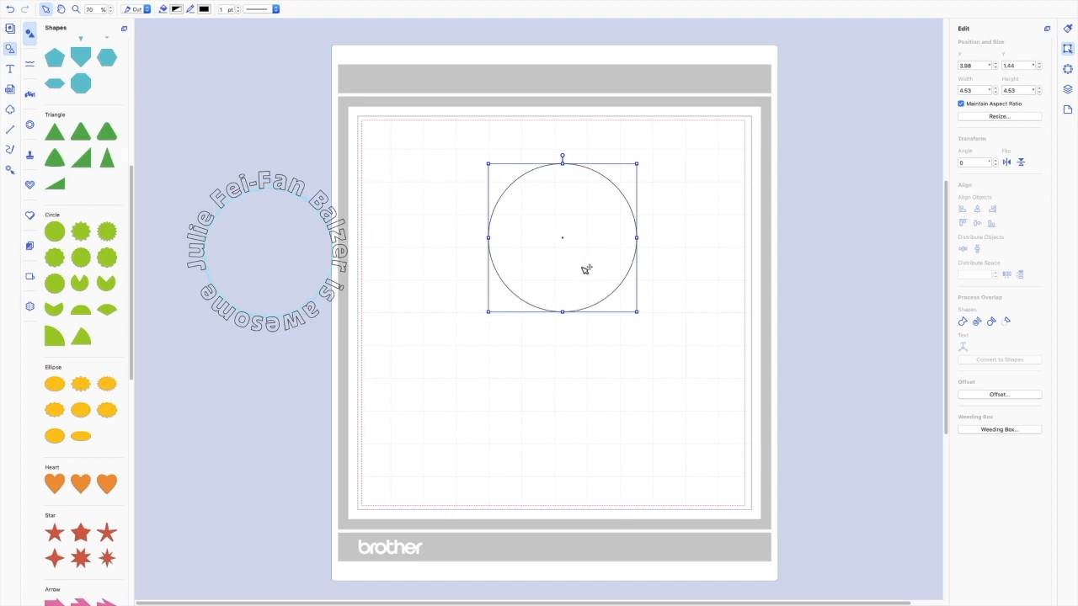
mouse_move(587, 251)
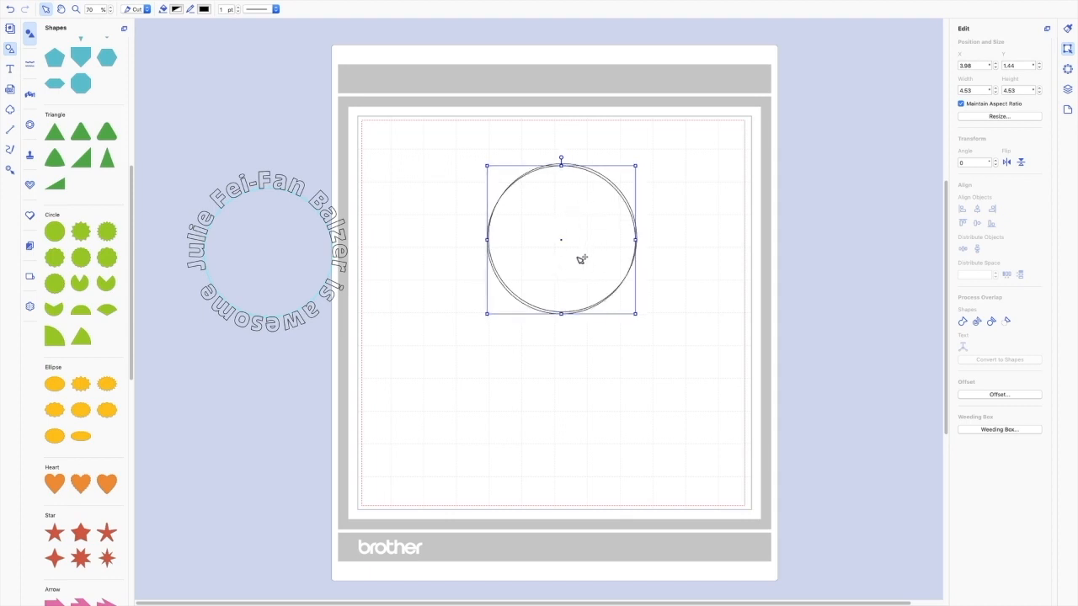
- Arrange the duplicate circle below the first so two equal circles sit stacked vertically
left_click_drag(561, 239, 487, 387)
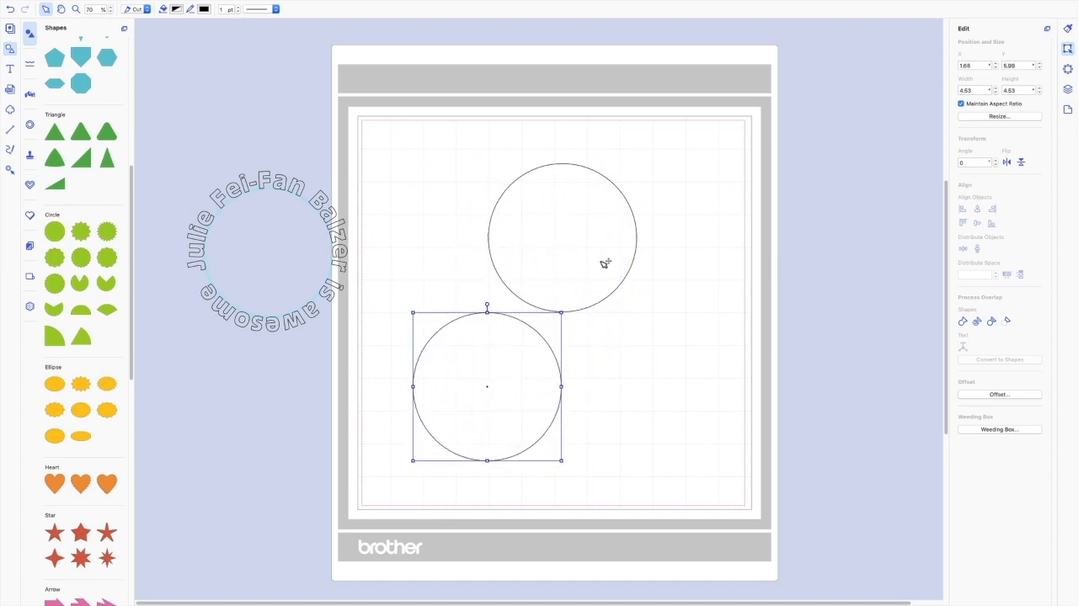
left_click_drag(486, 386, 534, 199)
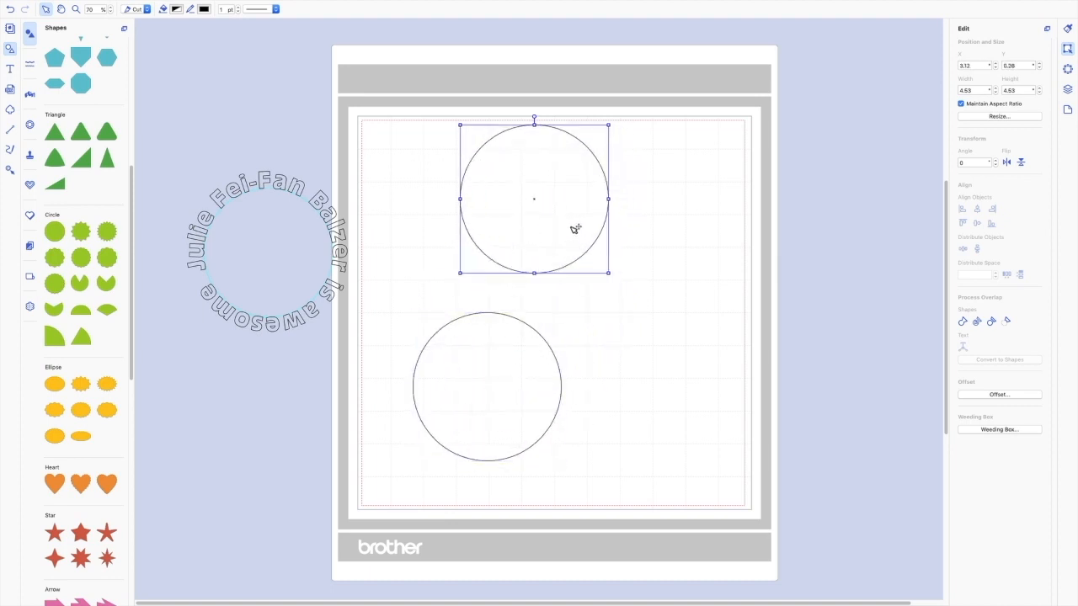
left_click_drag(534, 199, 509, 213)
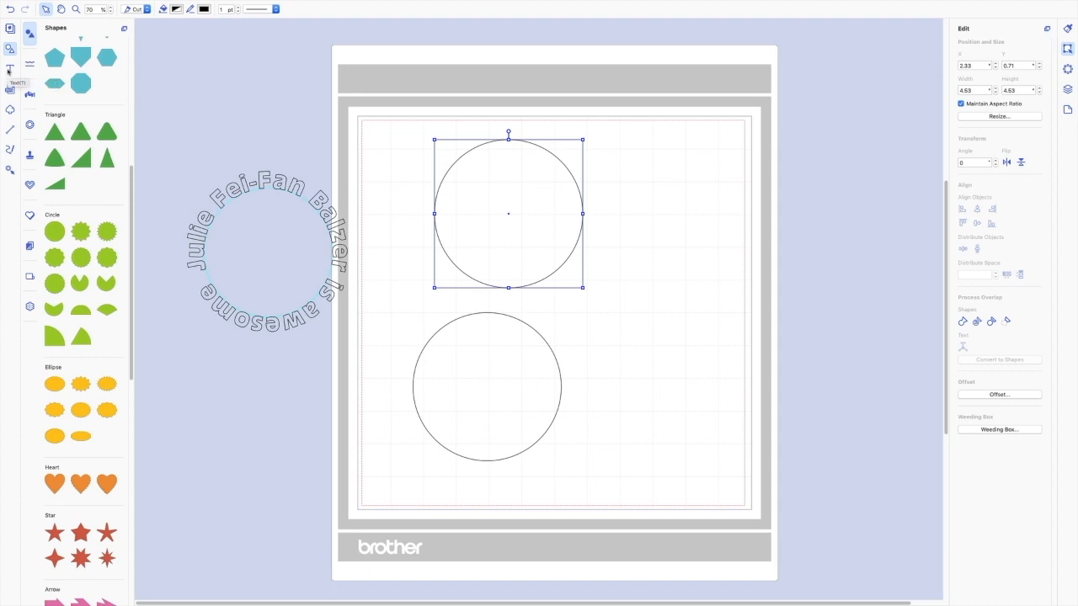
left_click(10, 68)
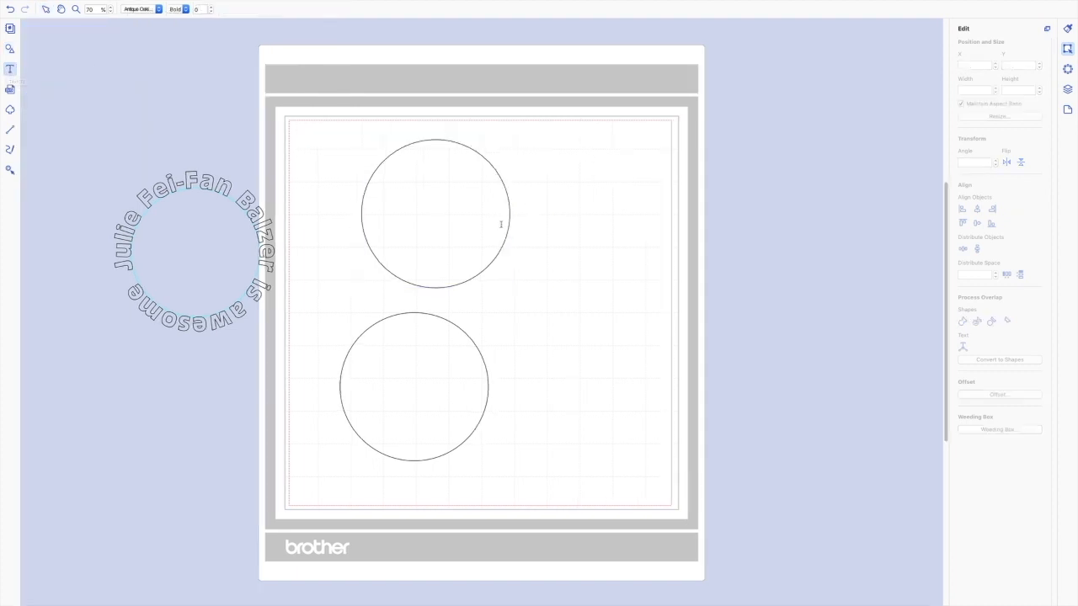
- Add 'Julie Fei-Fan Balzer' beside the top circle and 'is awesome' beside the bottom circle
left_click(529, 229)
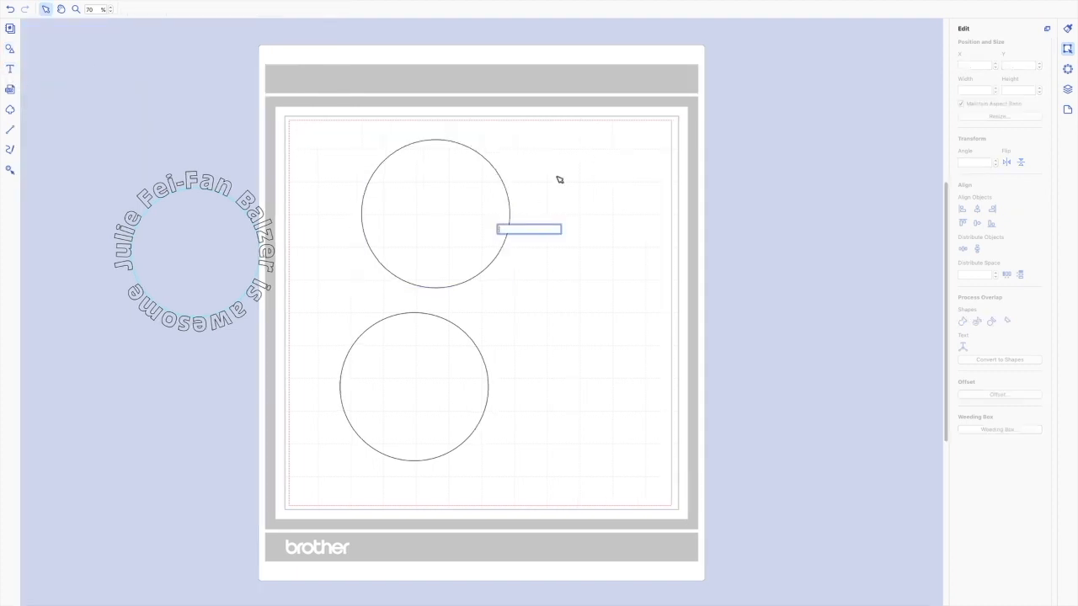
type("Julie Fei-Fan Balzer")
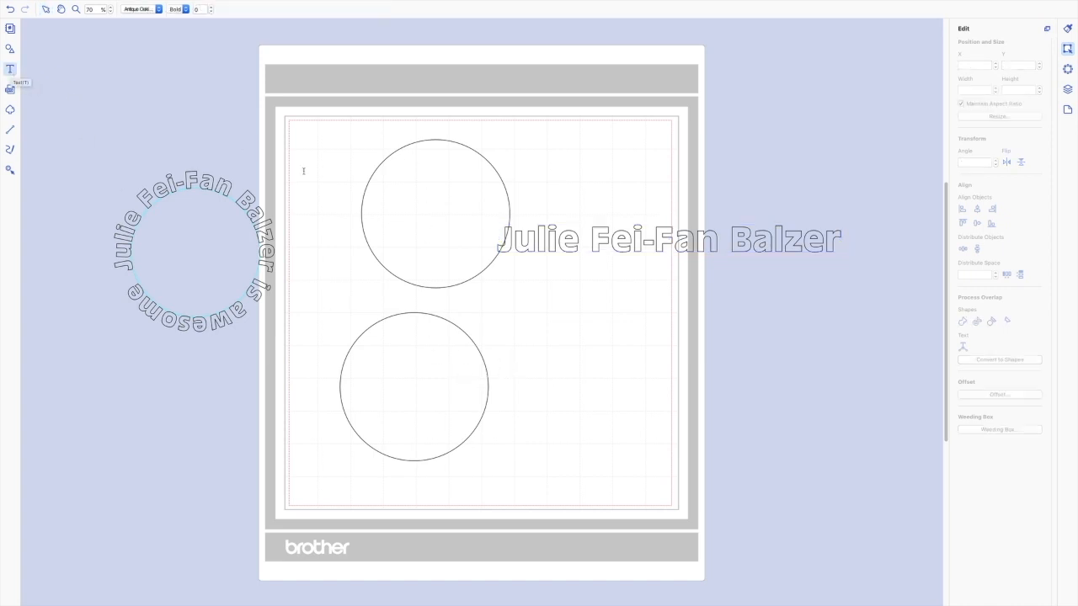
left_click(527, 389)
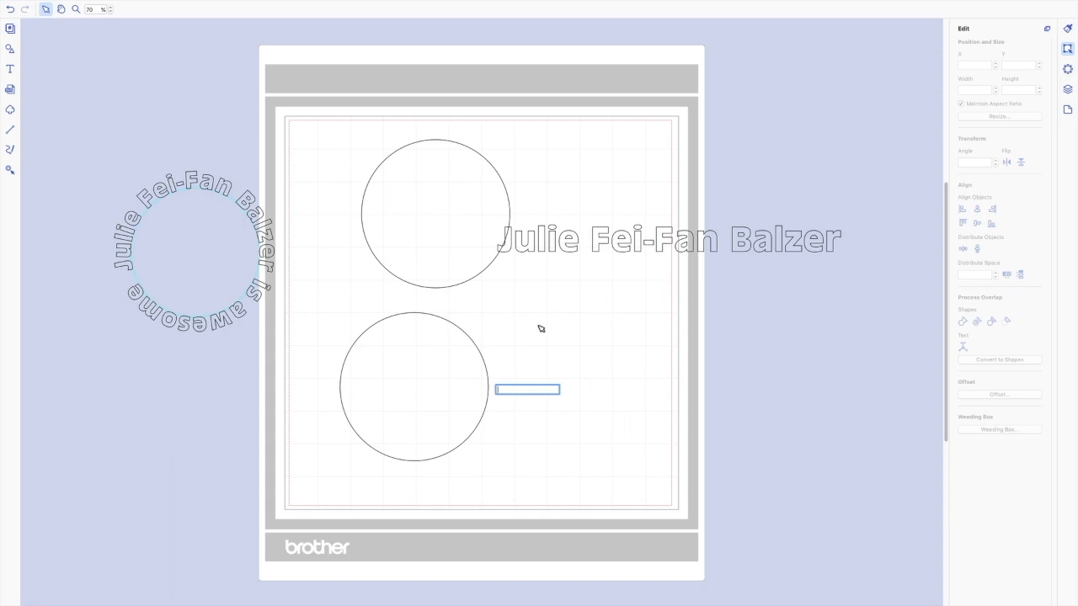
type("is awesome")
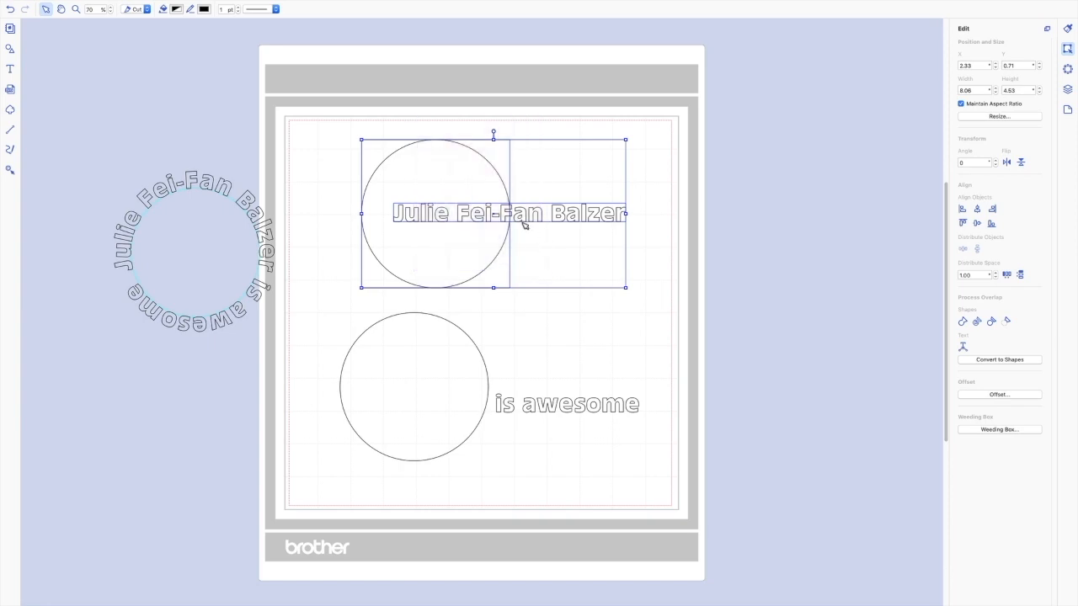
mouse_move(509, 217)
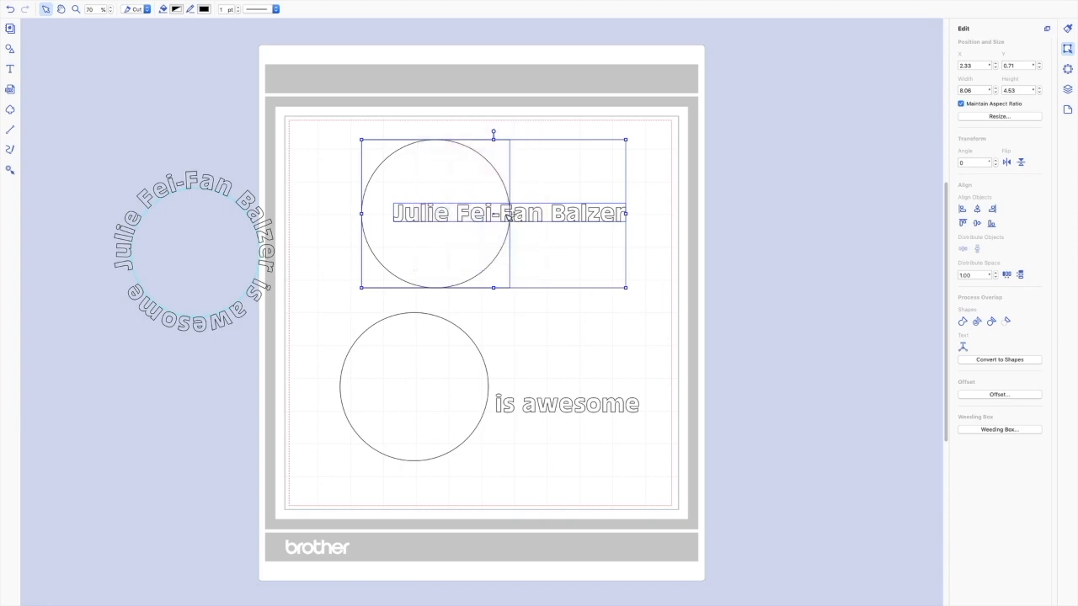
- Fit the name text to the top circle's path so it arches along its upper edge
right_click(509, 212)
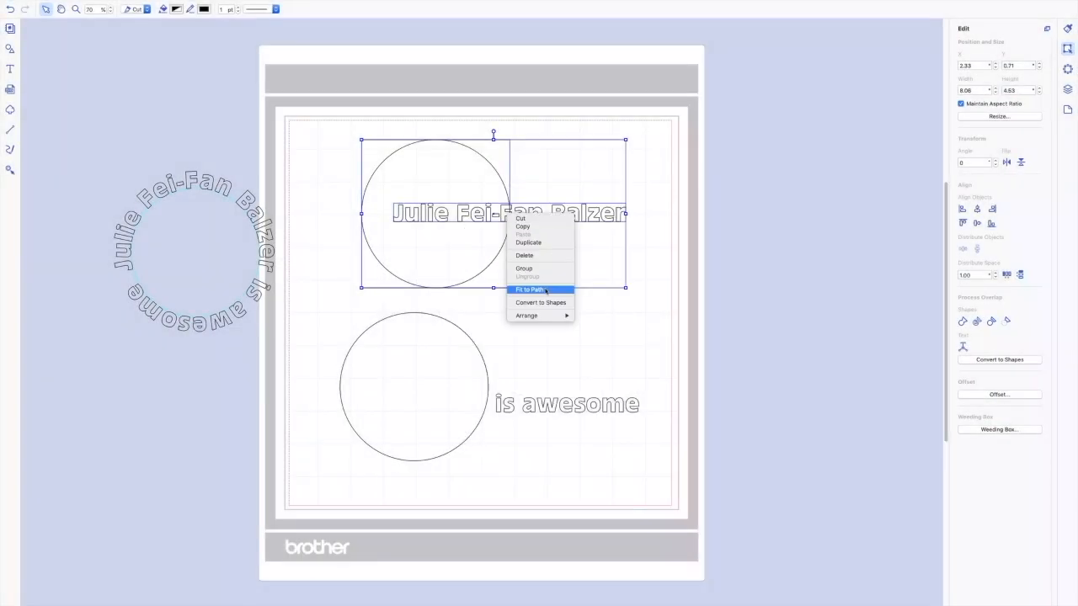
left_click(529, 290)
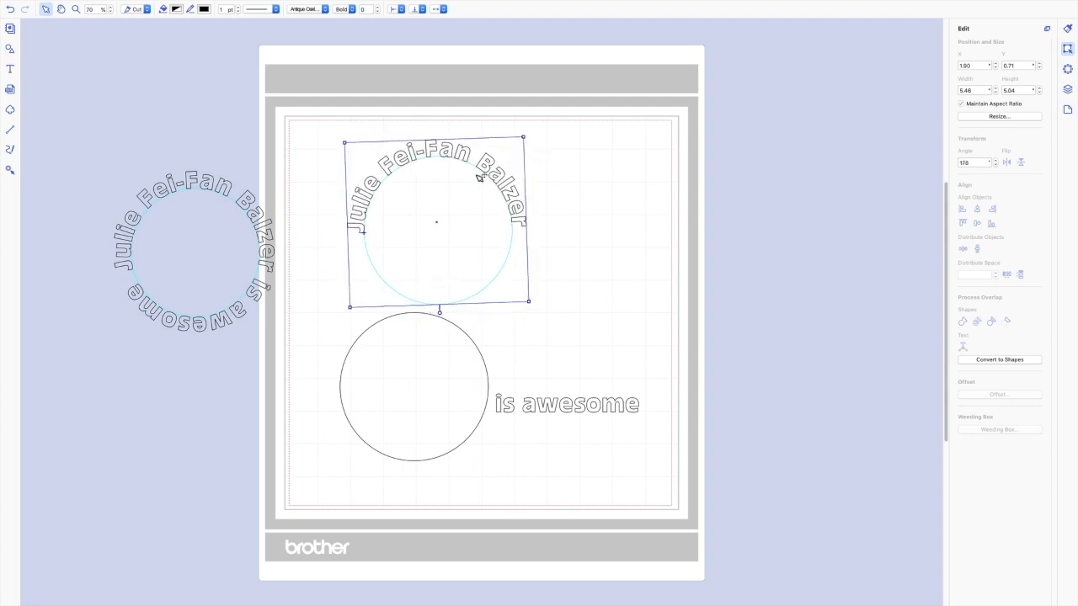
mouse_move(1068, 30)
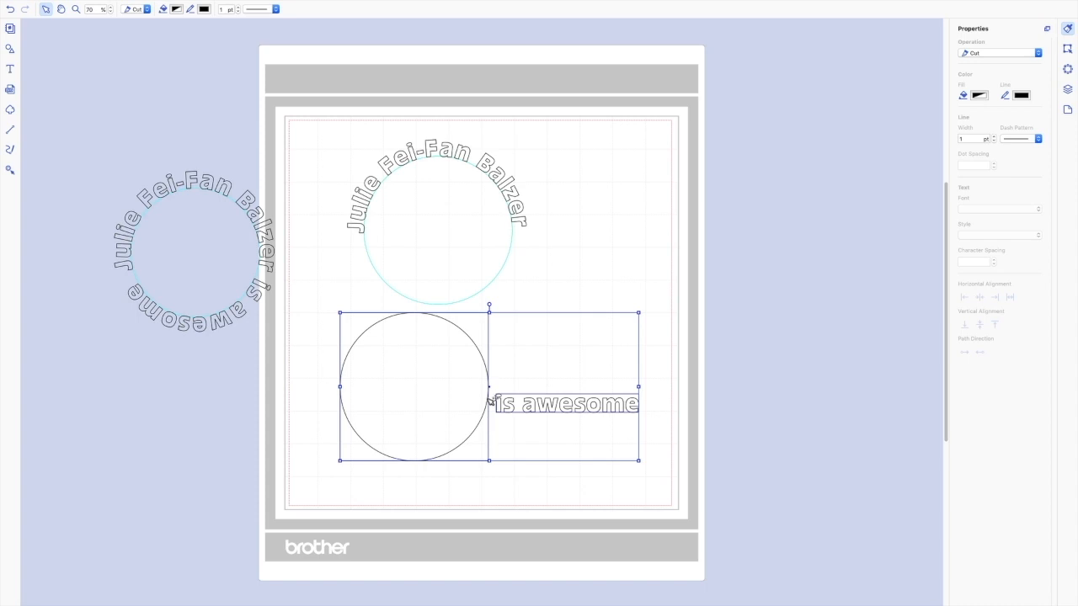
- Fit 'is awesome' to the lower circle's path with Path Direction set to End to Start
right_click(521, 405)
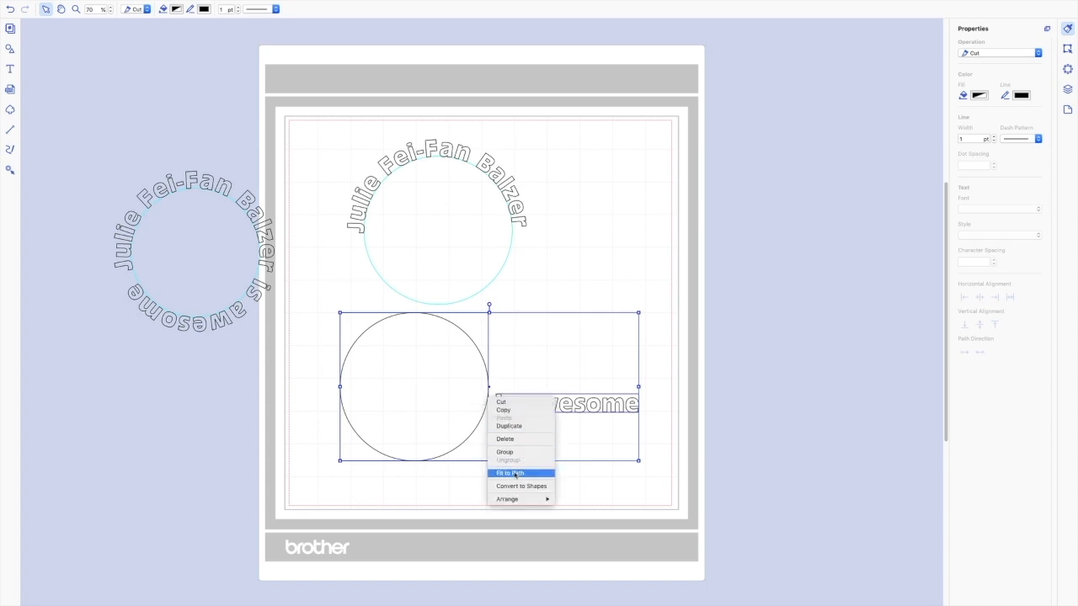
left_click(509, 471)
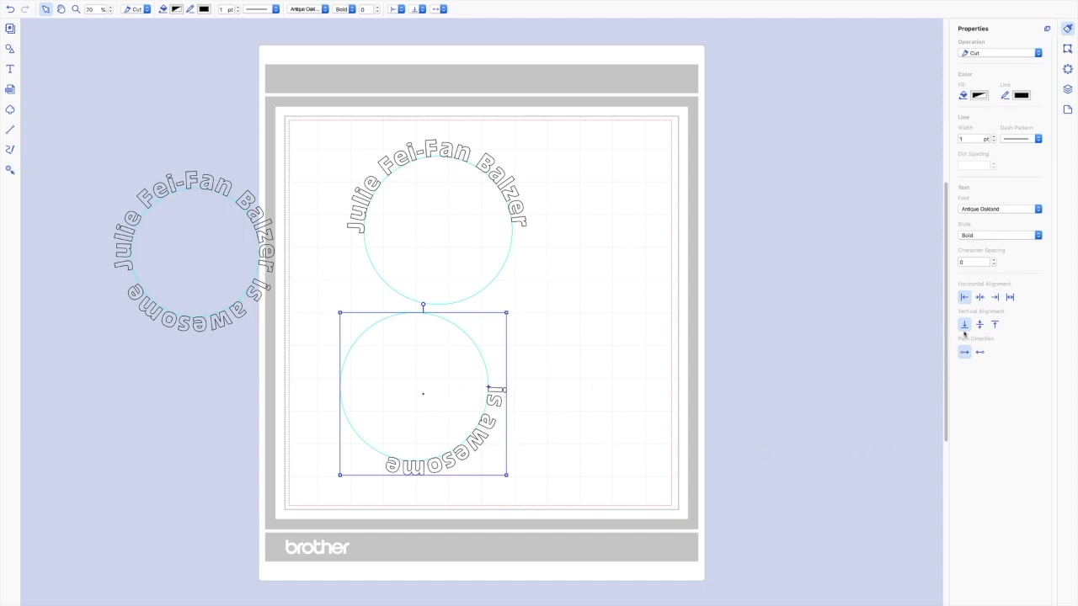
mouse_move(965, 352)
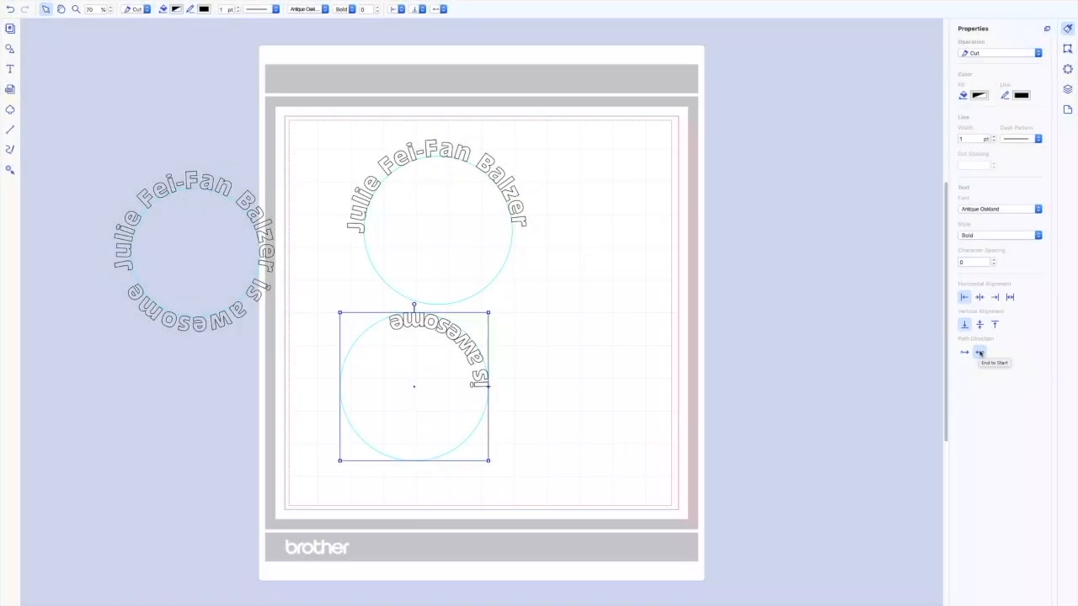
left_click(981, 352)
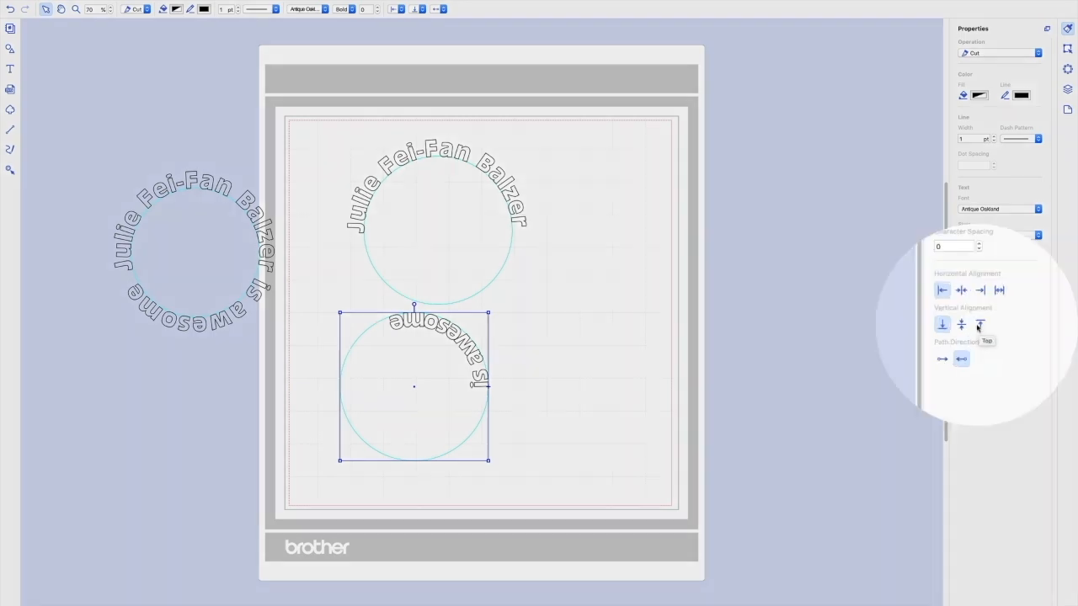
- Set the phrase's vertical alignment and move it onto the upper circle beneath the arched name
left_click(981, 324)
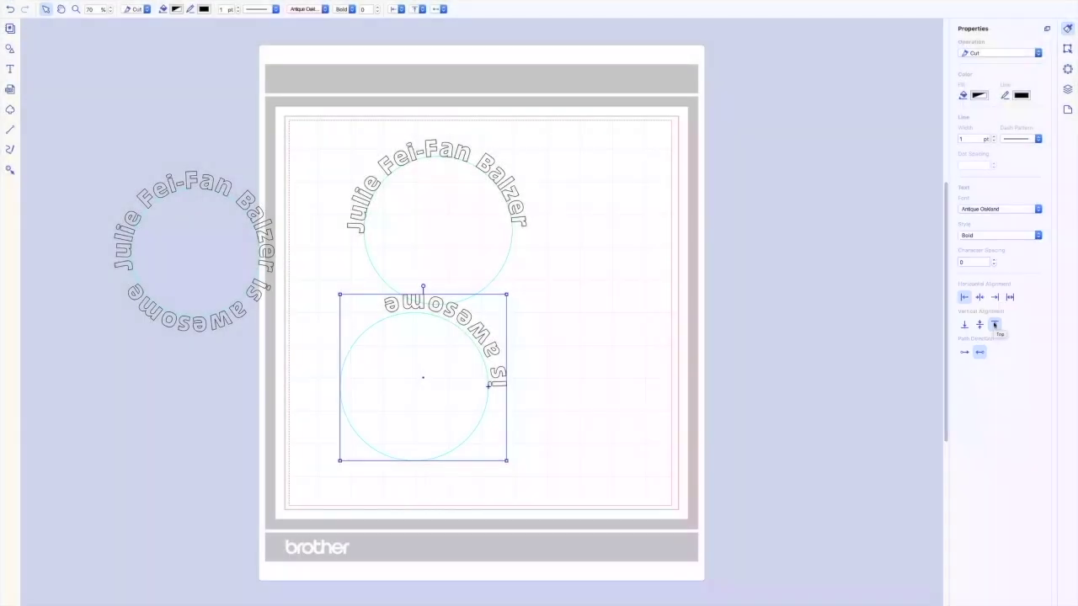
mouse_move(647, 319)
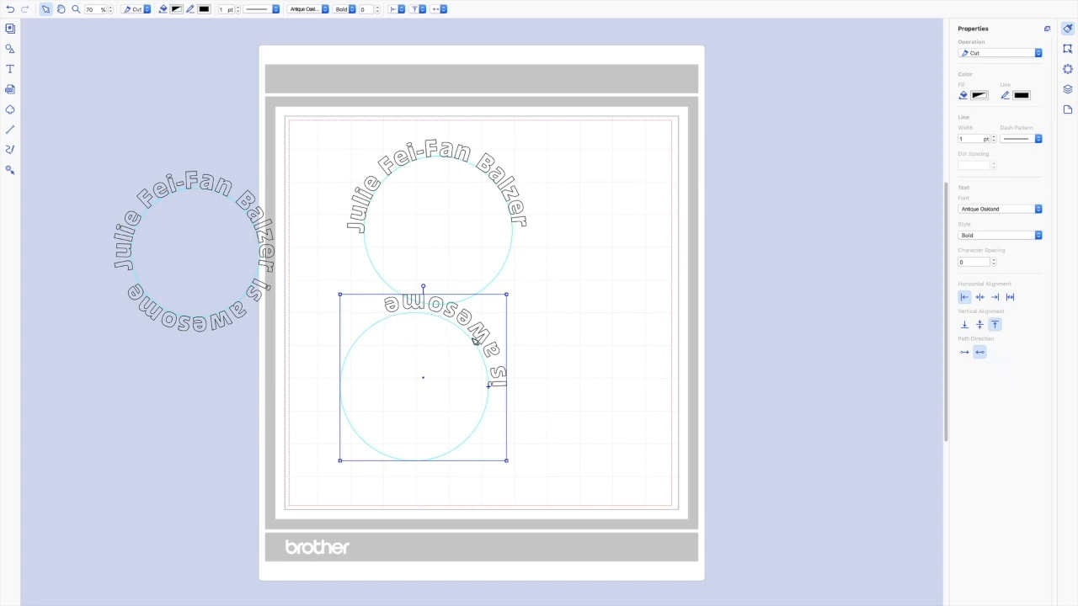
mouse_move(497, 371)
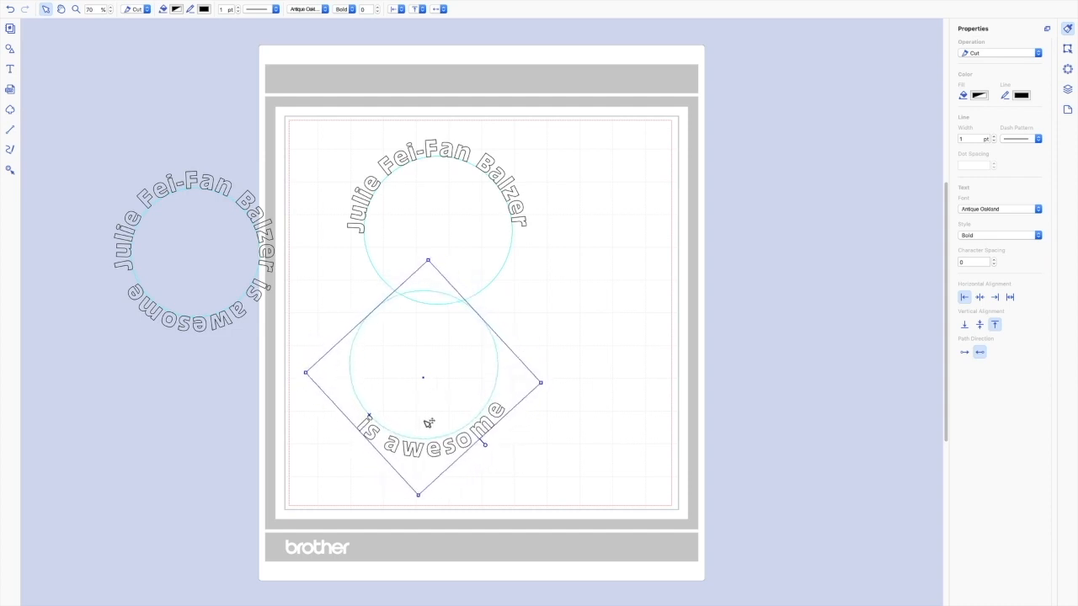
left_click_drag(422, 377, 441, 239)
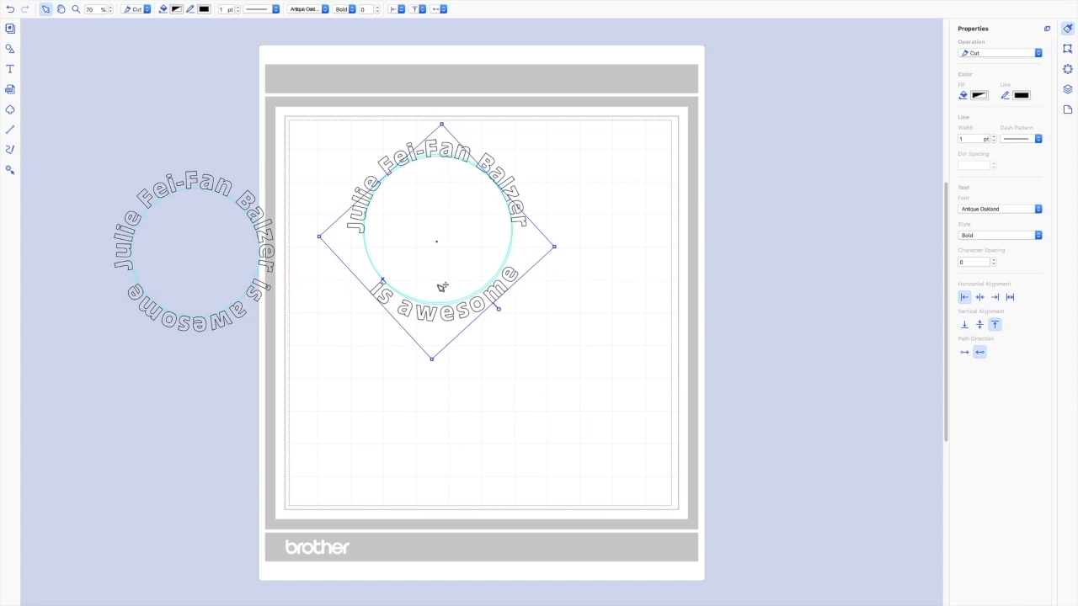
mouse_move(563, 307)
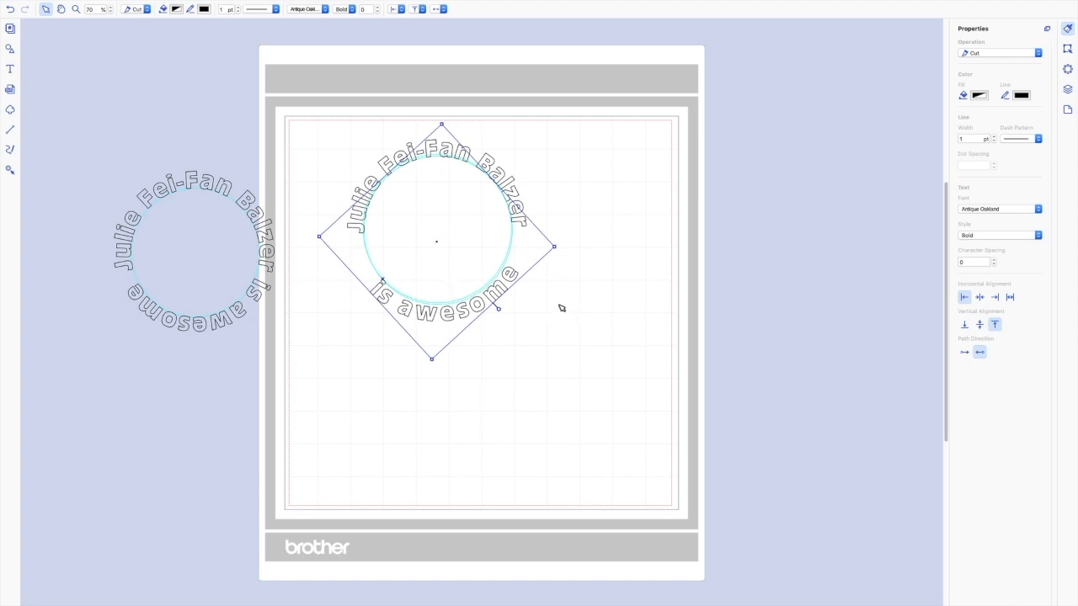
mouse_move(509, 319)
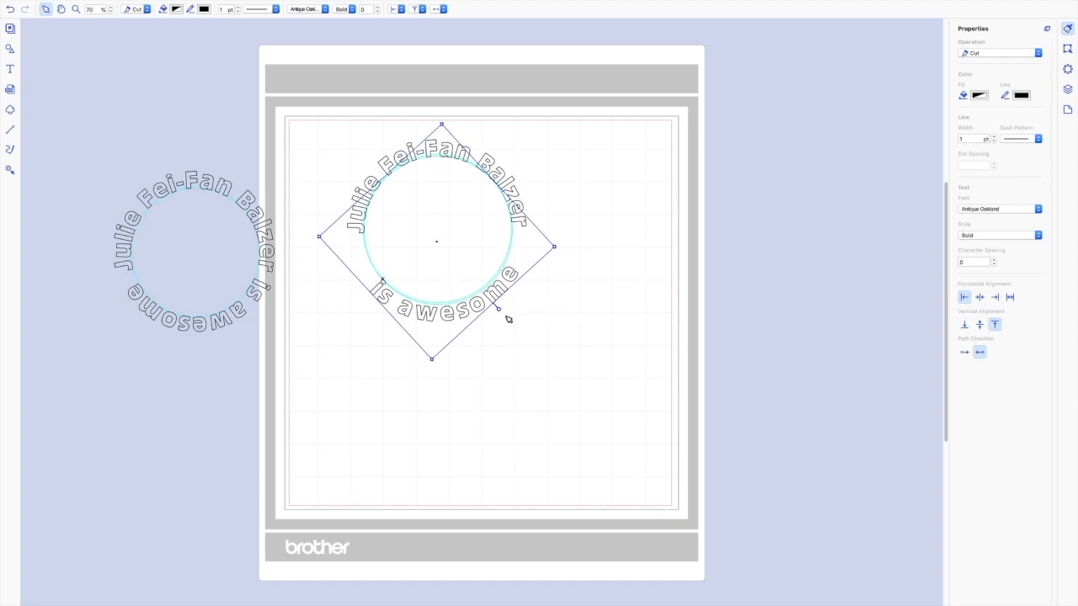
mouse_move(525, 306)
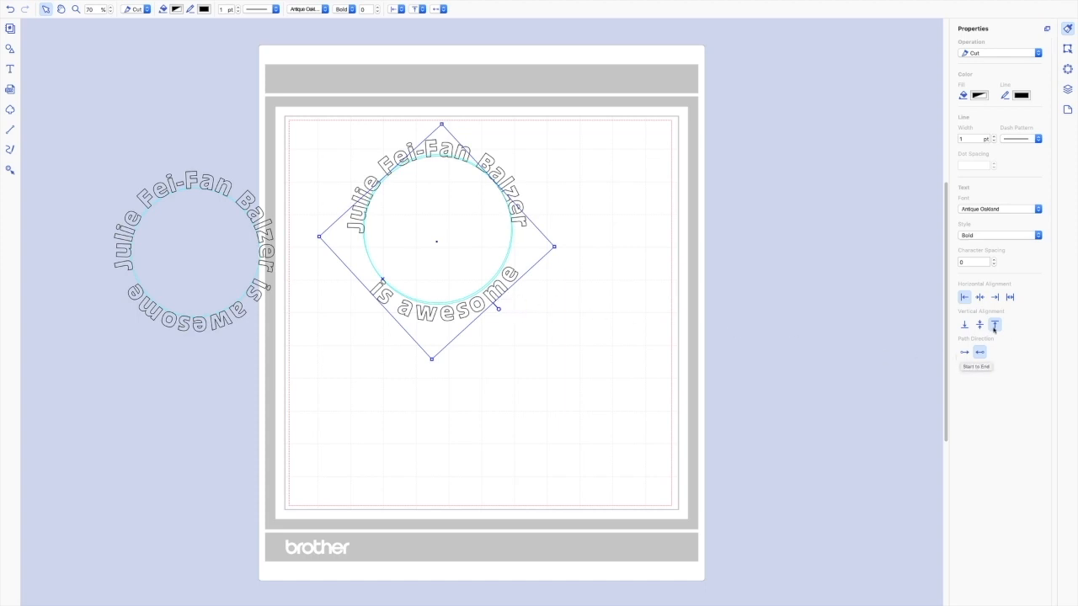
mouse_move(981, 326)
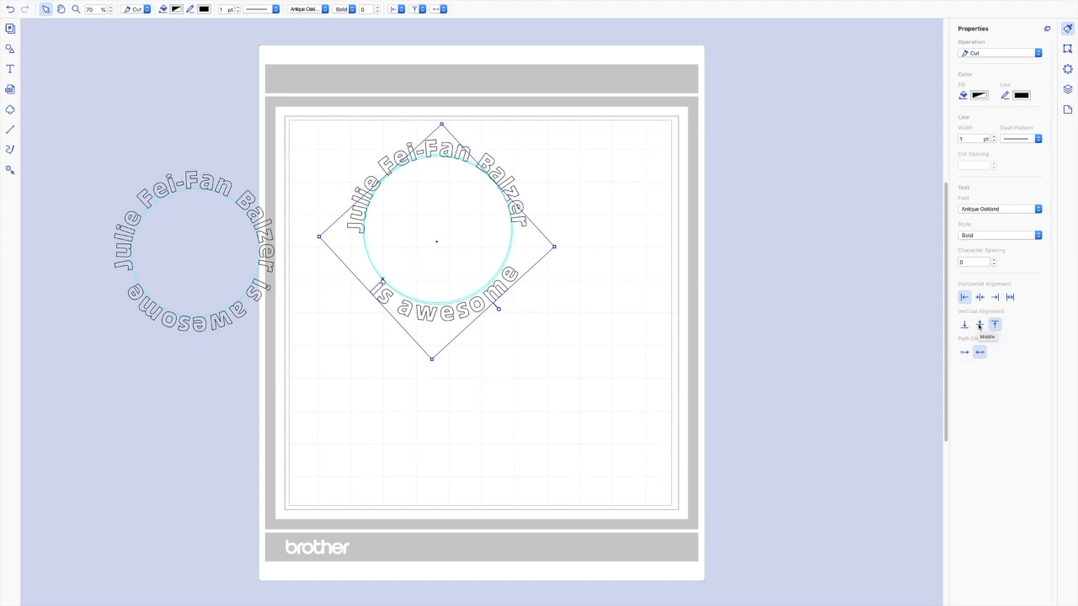
left_click(979, 324)
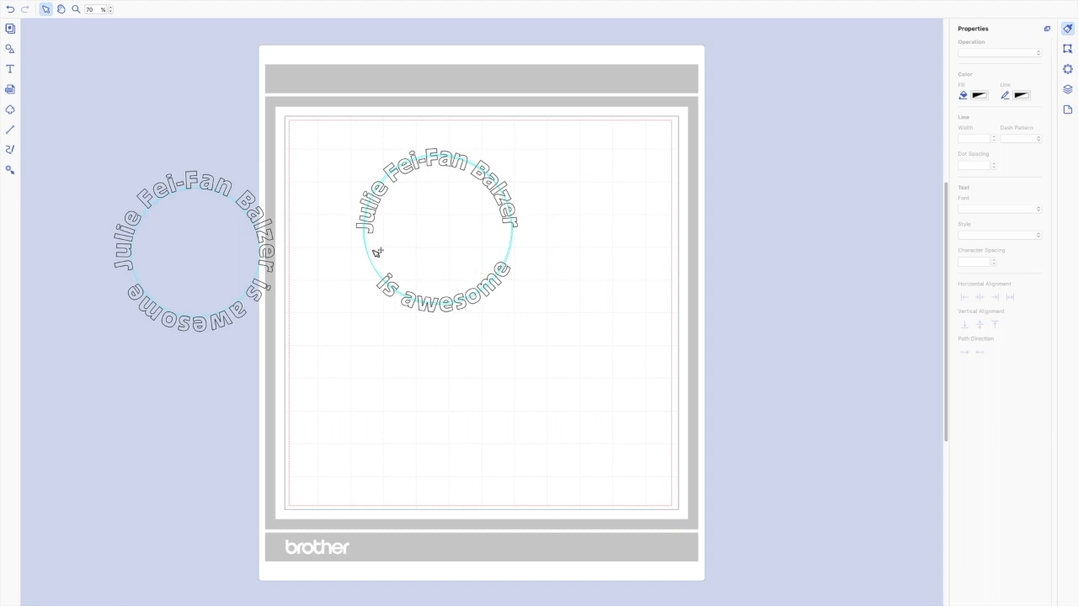
mouse_move(505, 227)
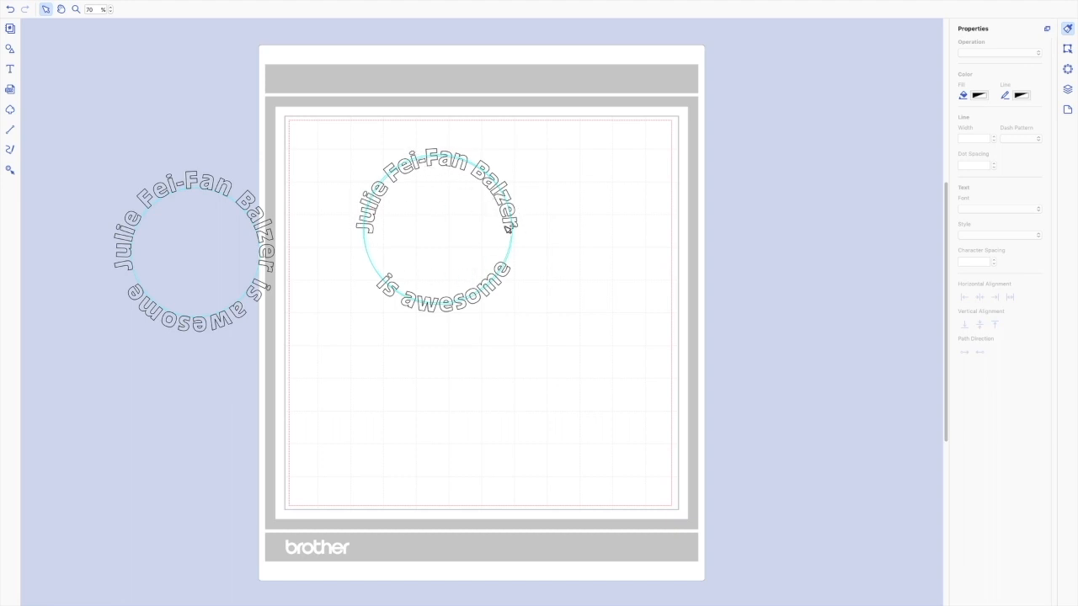
mouse_move(445, 307)
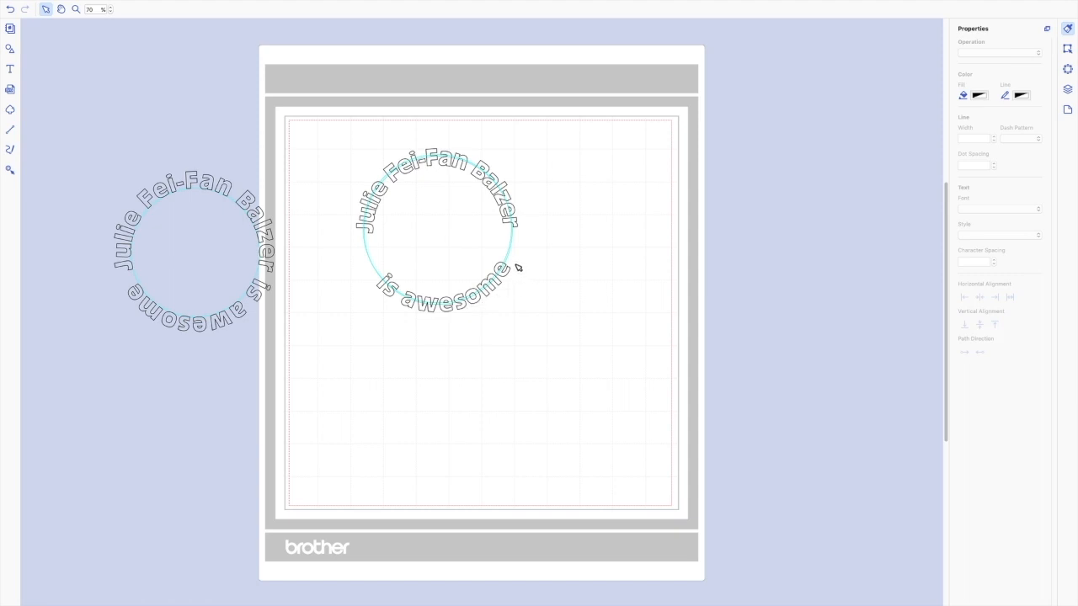
mouse_move(455, 170)
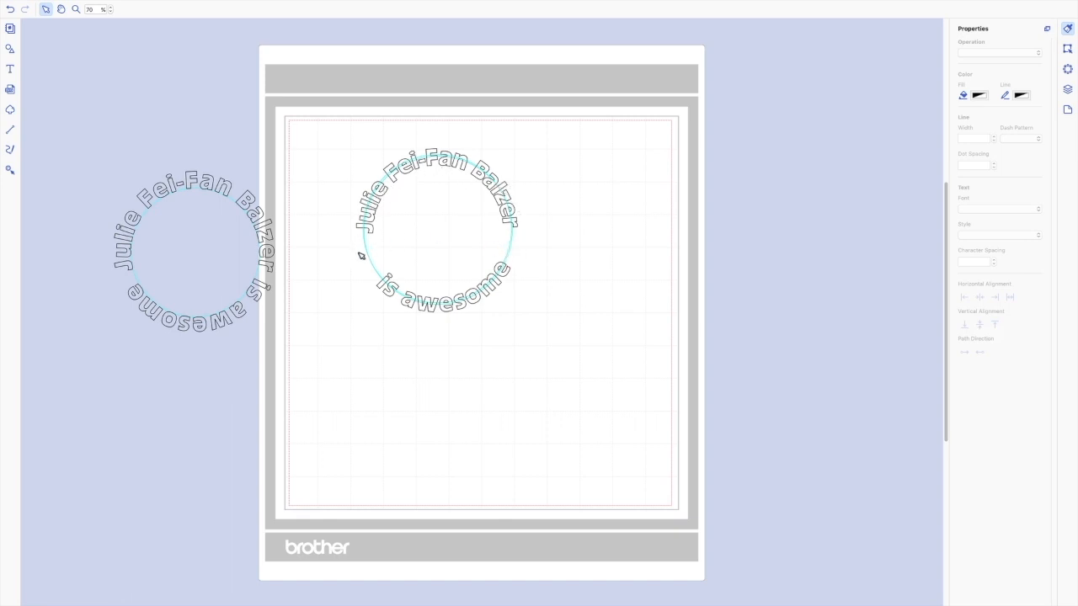
mouse_move(520, 279)
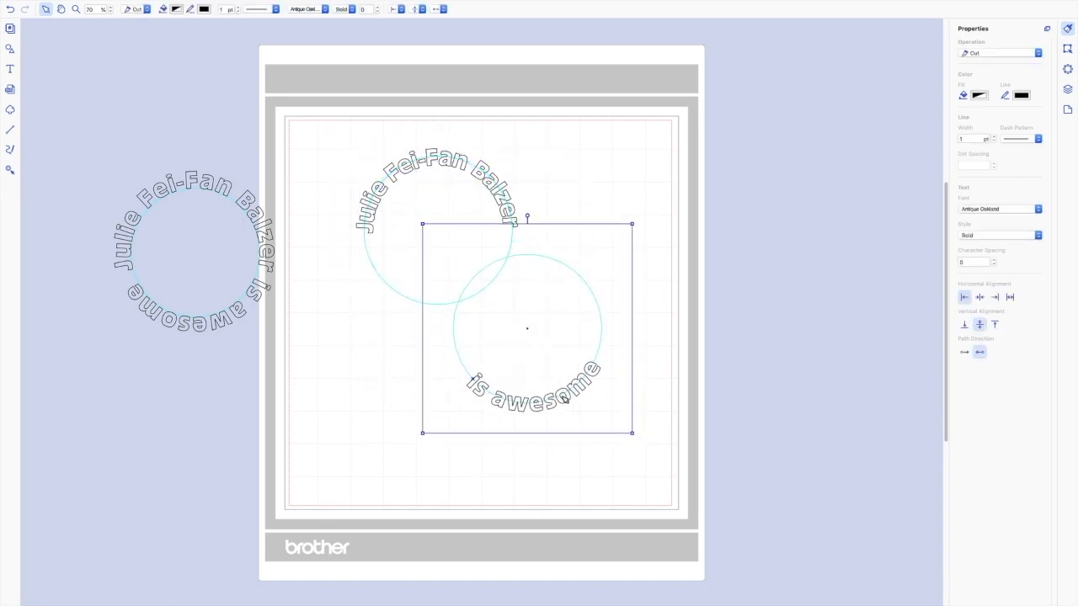
- Release the 'is awesome' text from its circle path so it sits straight again
right_click(526, 329)
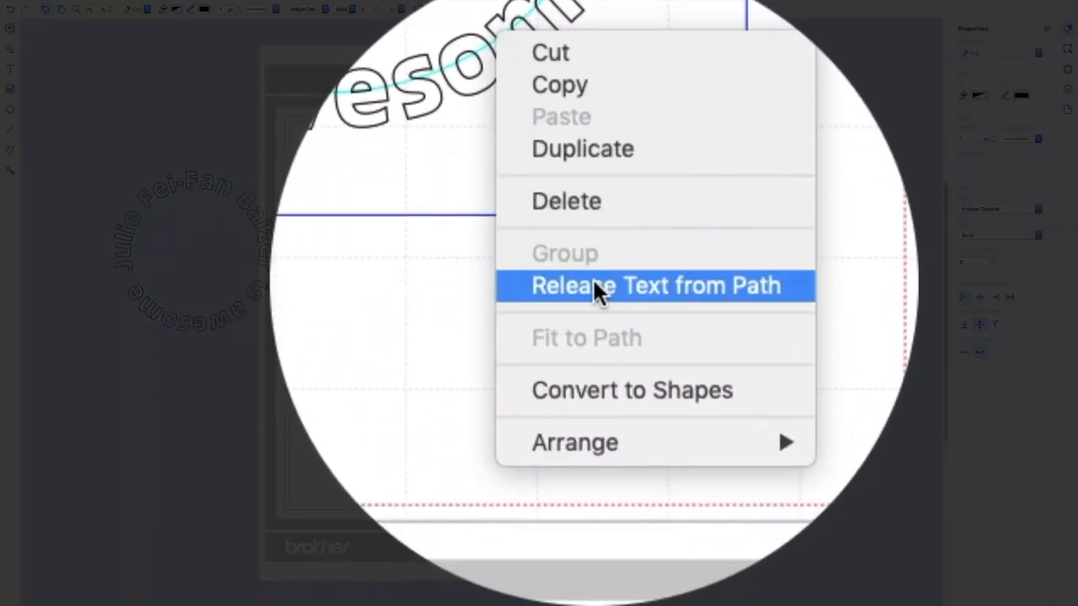
left_click(656, 287)
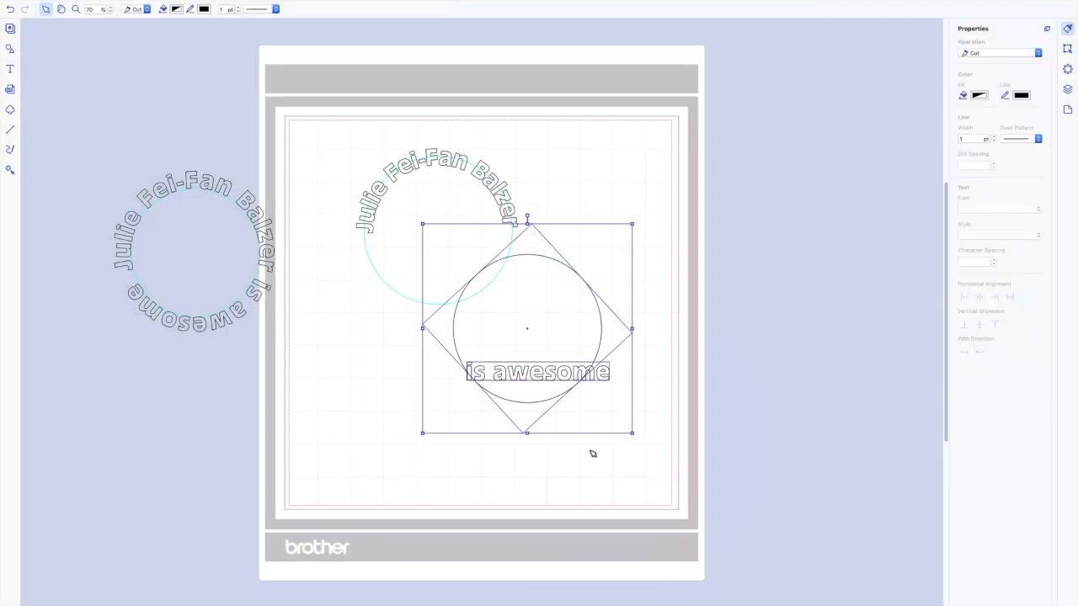
mouse_move(378, 118)
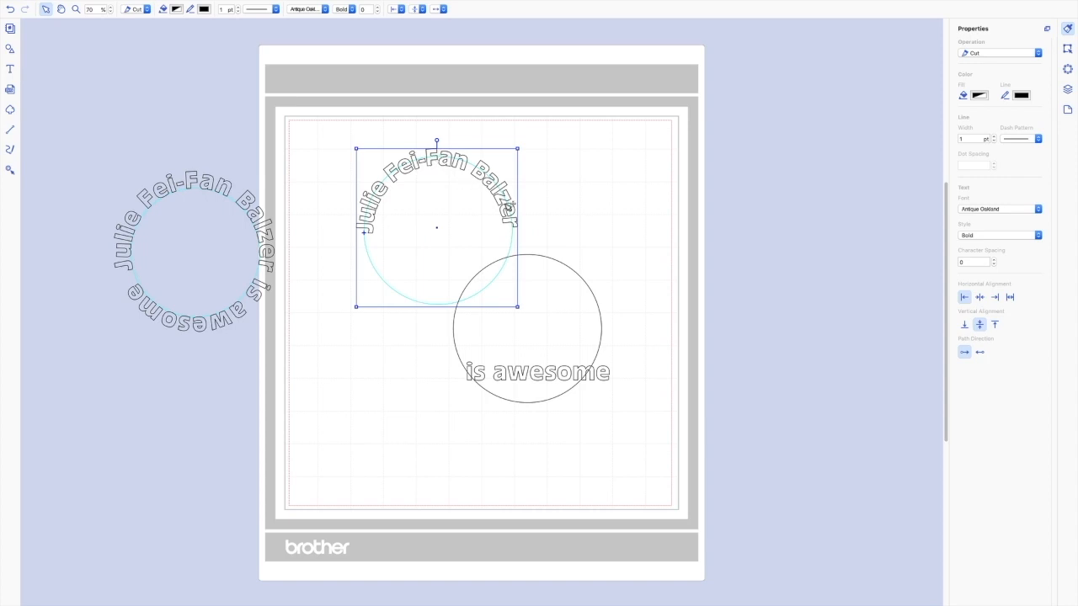
mouse_move(519, 223)
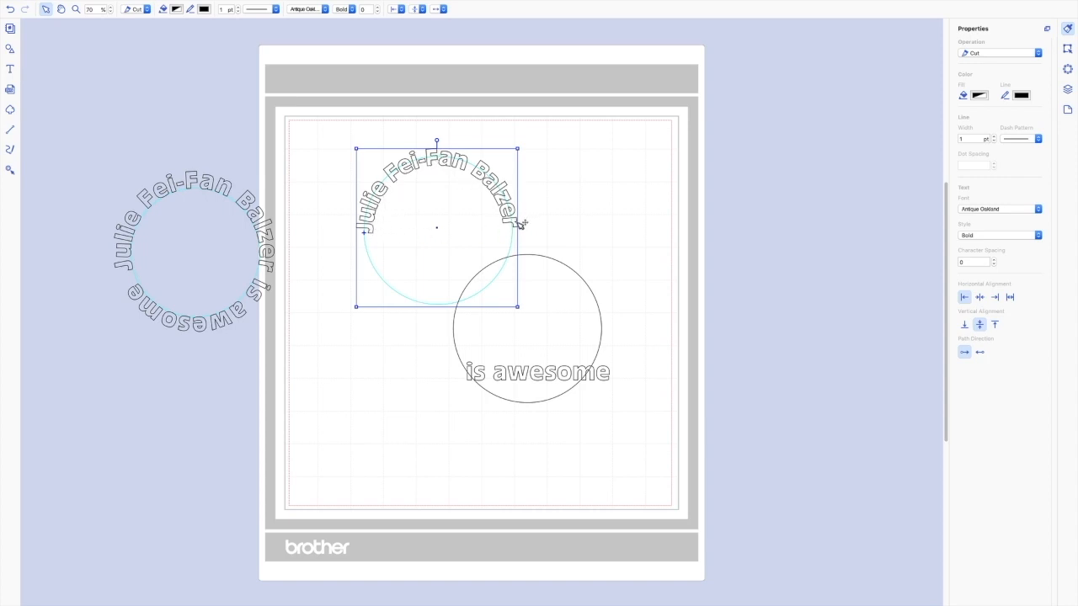
- Refit 'is awesome' to its circle with Middle alignment and End to Start direction
left_click(538, 372)
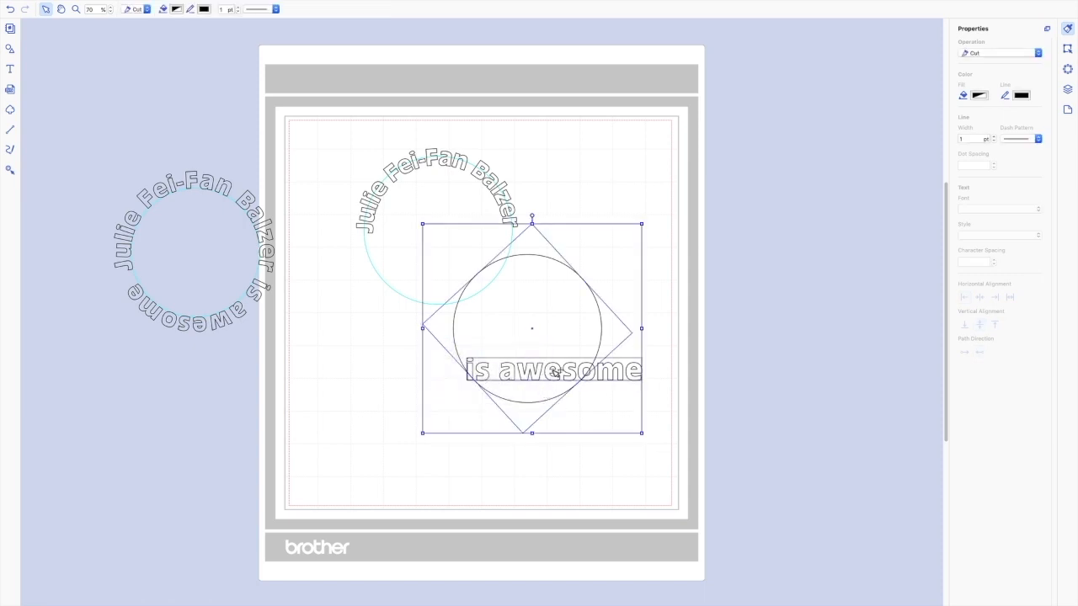
right_click(556, 372)
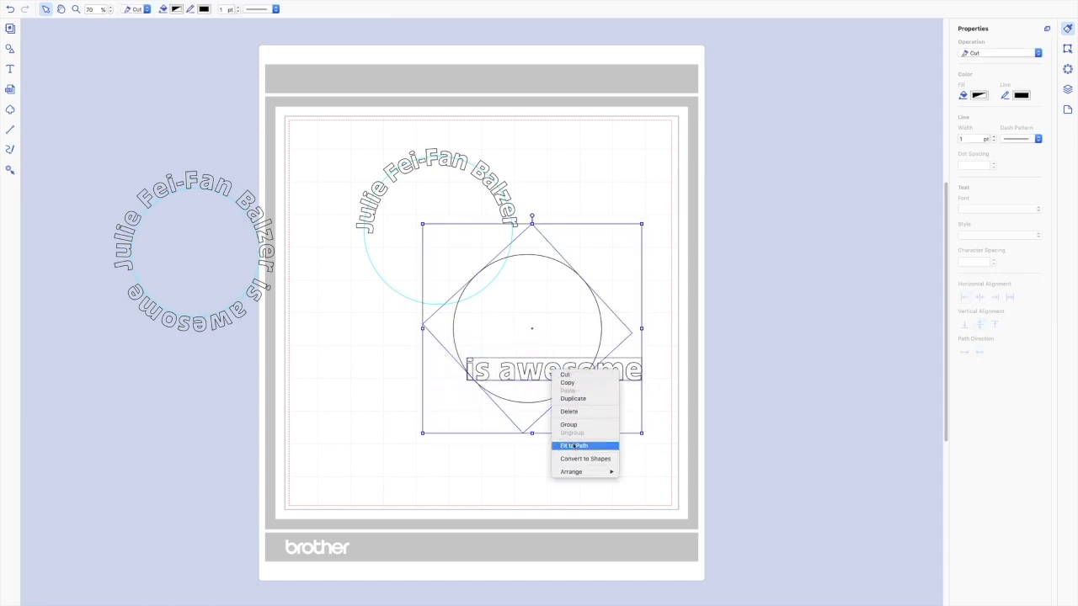
left_click(573, 445)
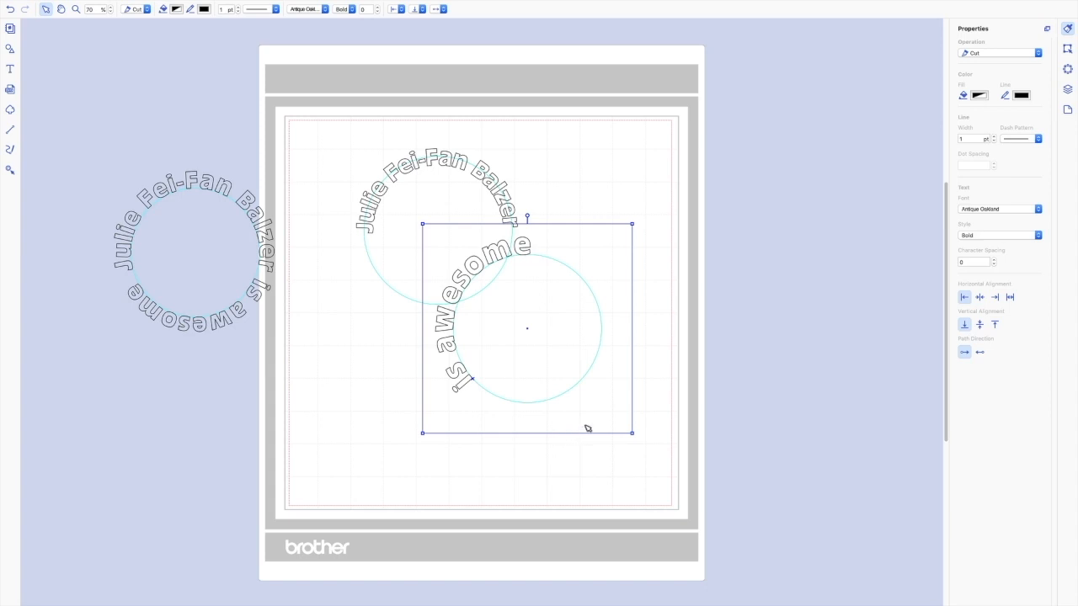
mouse_move(980, 323)
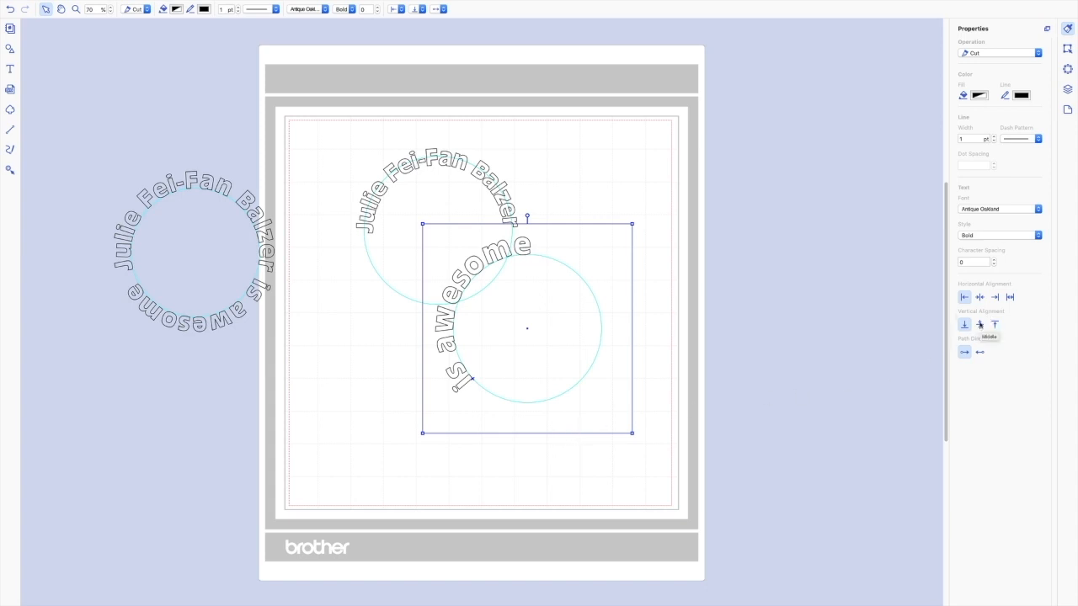
left_click(980, 352)
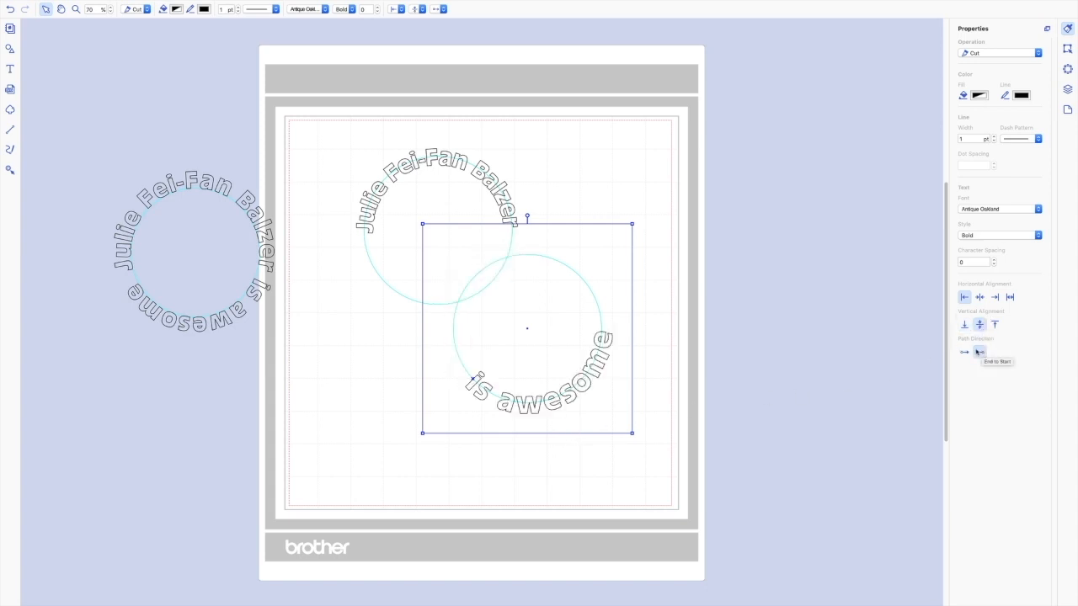
left_click(981, 352)
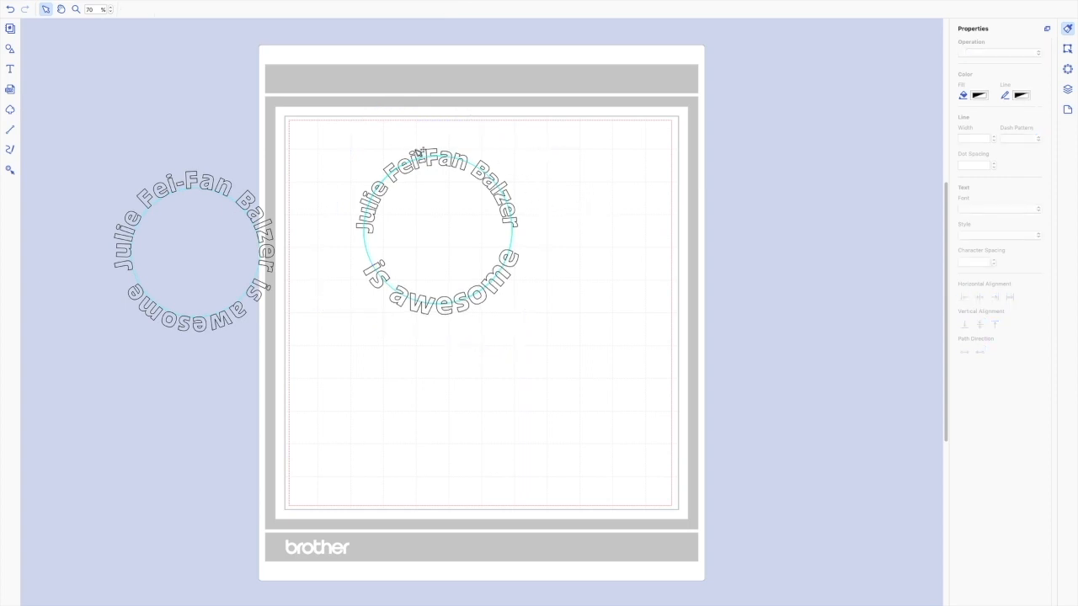
- Release the name text from its circle, then fit it back onto the circle path
left_click(437, 227)
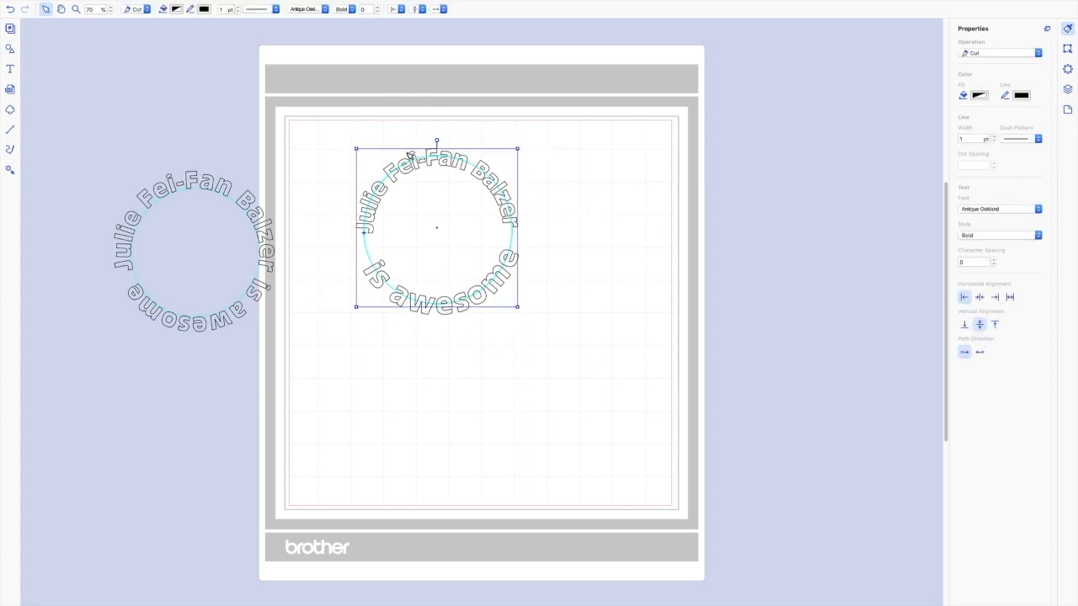
right_click(436, 228)
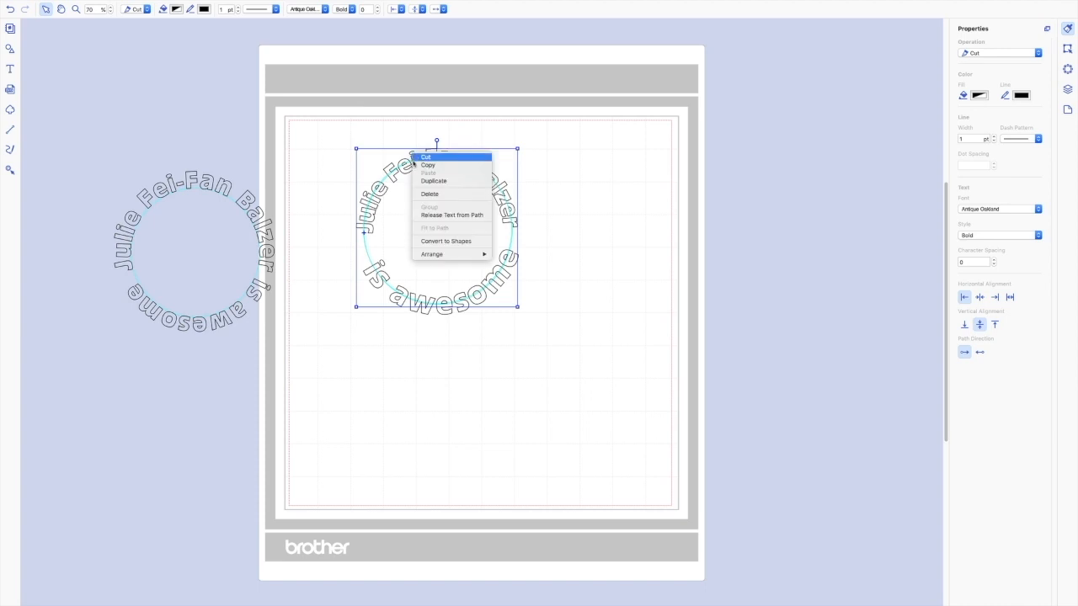
left_click(451, 216)
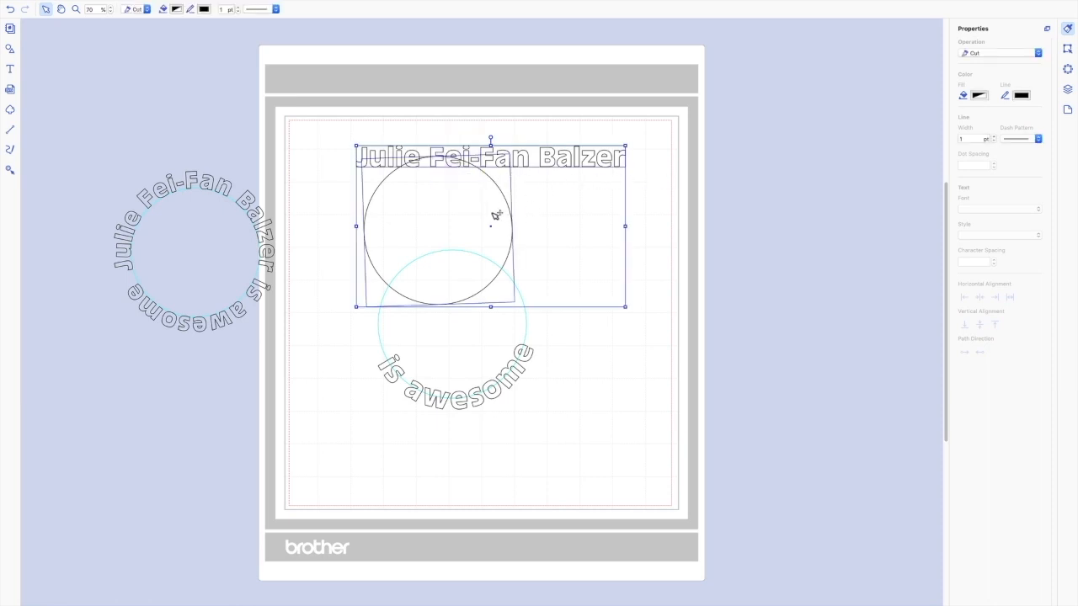
right_click(495, 218)
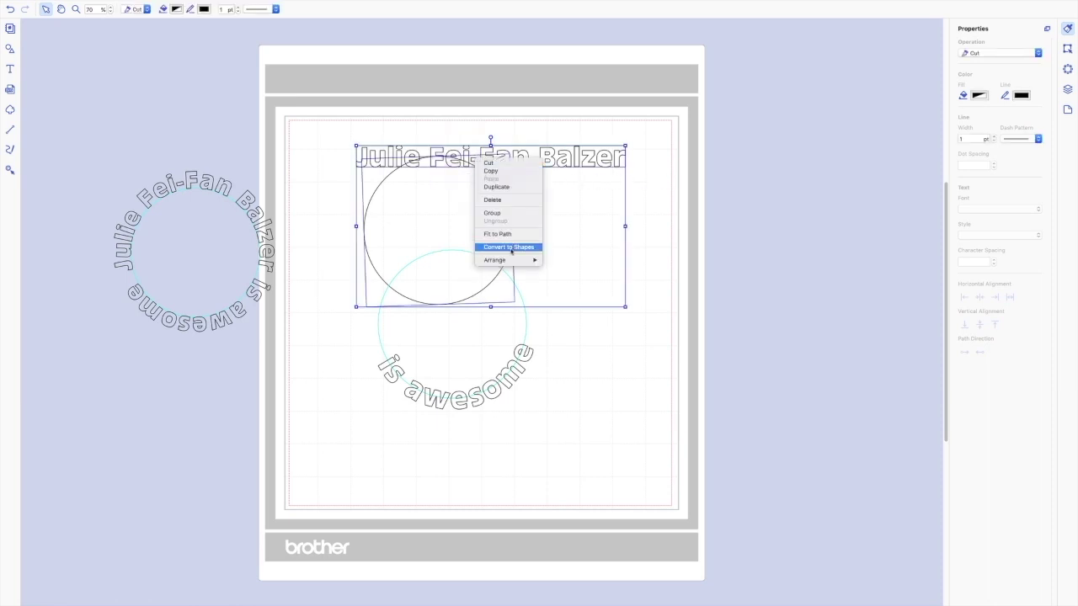
mouse_move(497, 232)
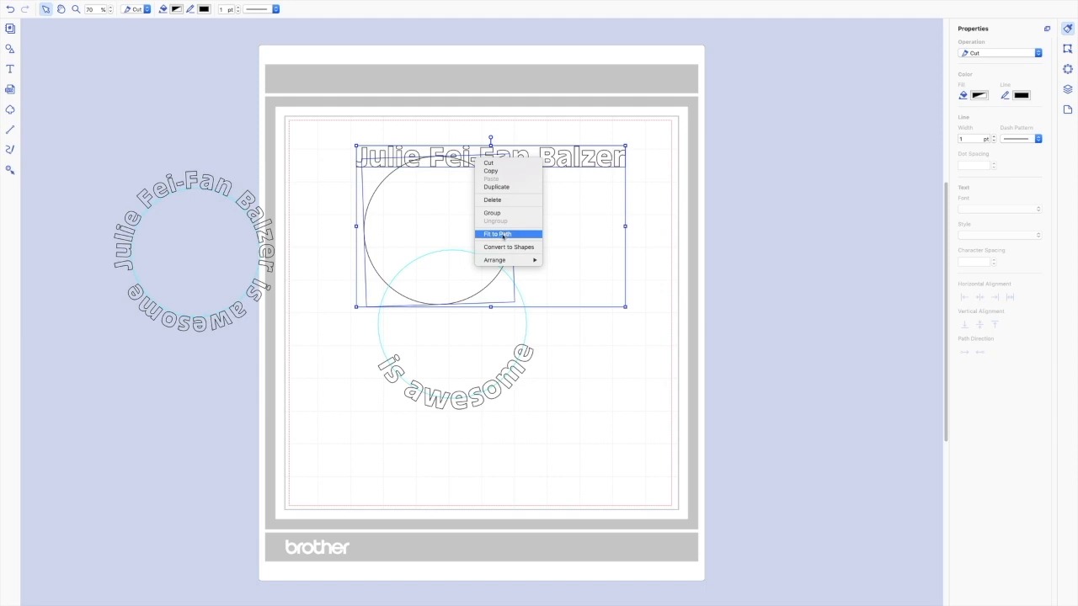
left_click(497, 232)
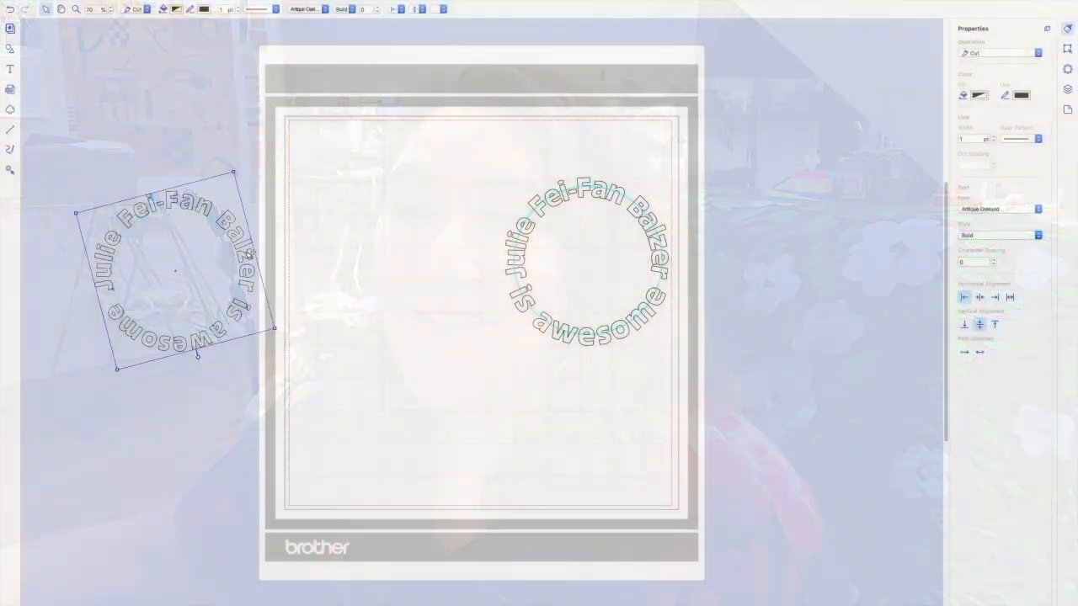
- Drag the rotated text-circle group onto the left side of the mat
left_click_drag(176, 270, 388, 261)
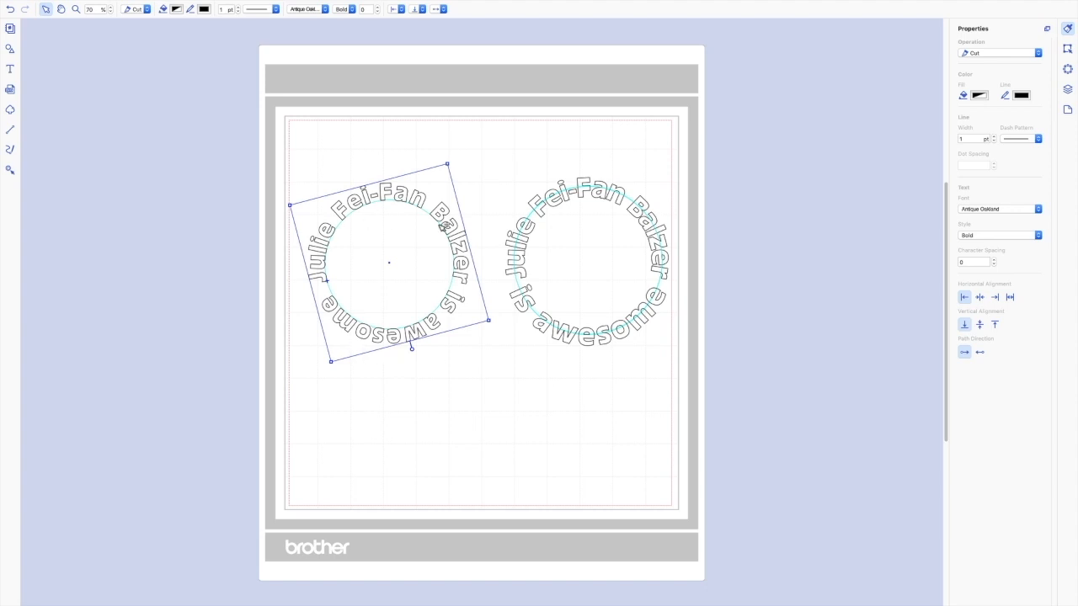
mouse_move(334, 319)
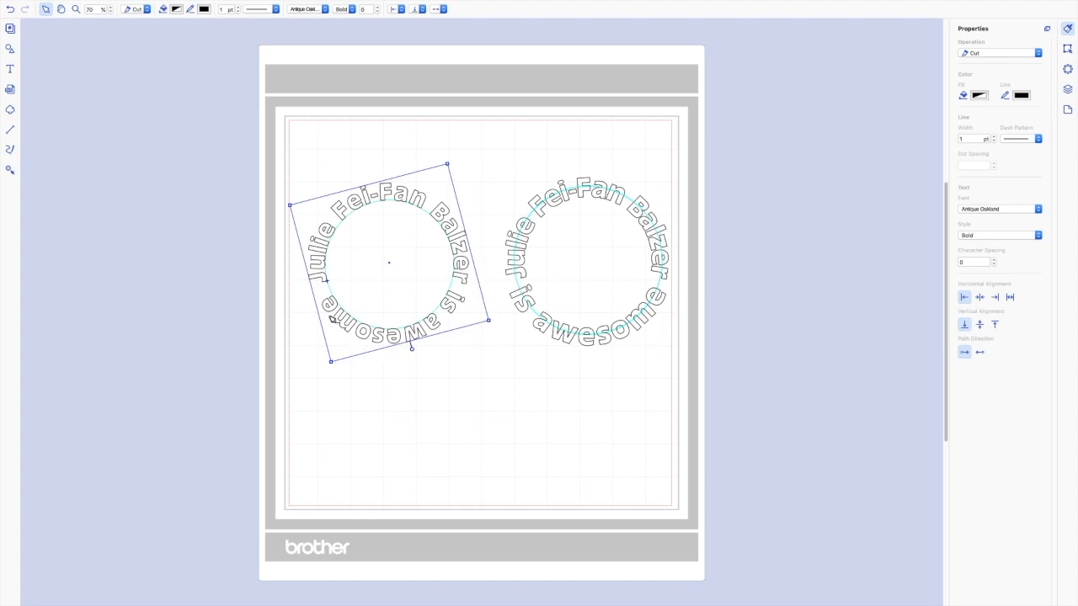
mouse_move(485, 273)
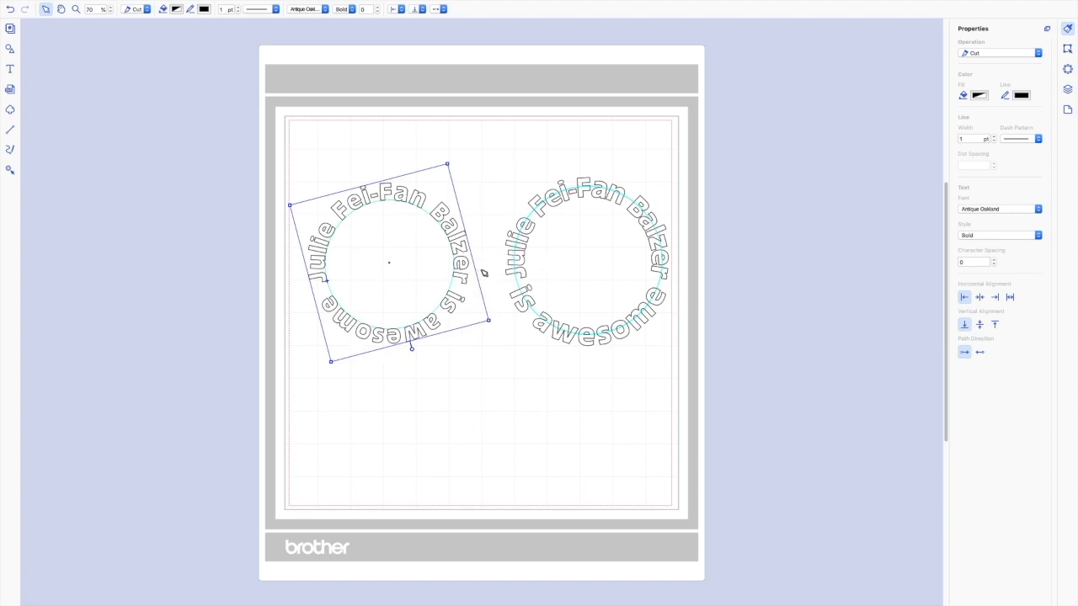